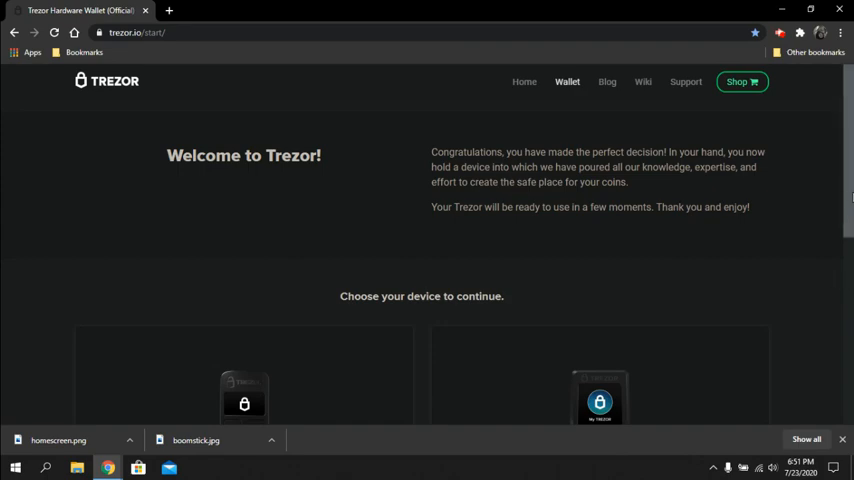
# Choose Trezor One on trezor.io/start and continue past the seal notice to the wallet.
pyautogui.scroll(-3)
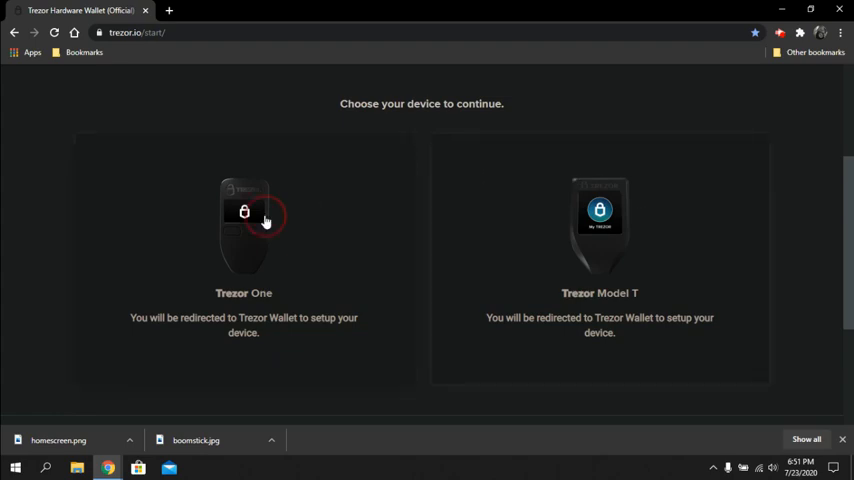
pyautogui.click(242, 220)
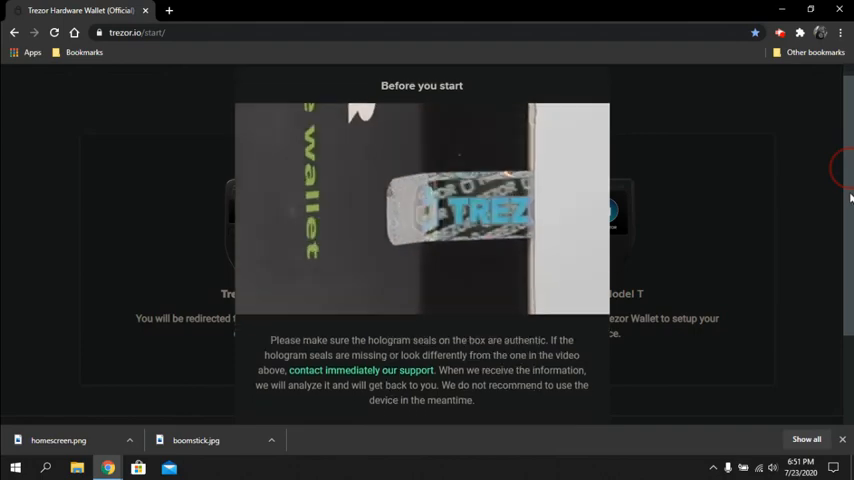
pyautogui.scroll(-3)
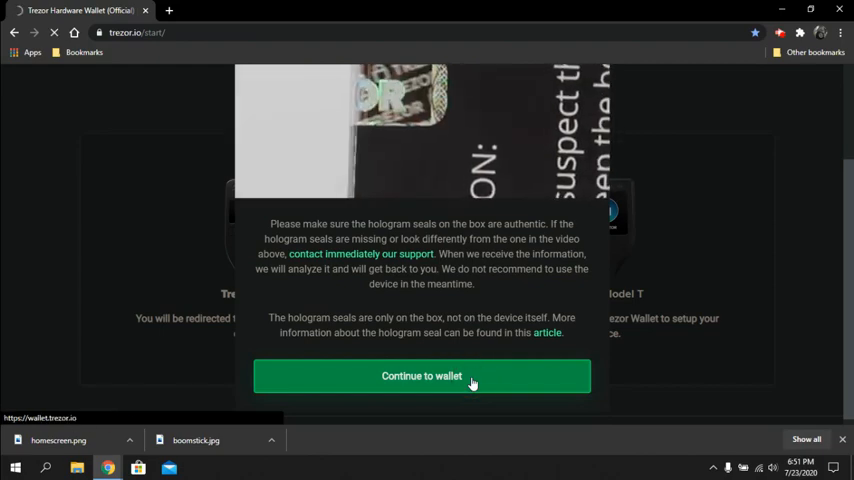
pyautogui.click(420, 376)
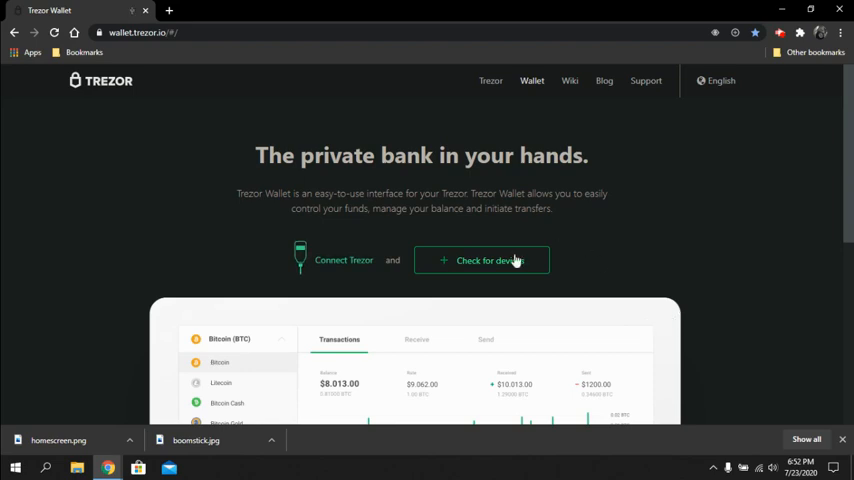
# Detect the connected Trezor One, unlock it with the PIN and dismiss the accounts error.
pyautogui.click(482, 260)
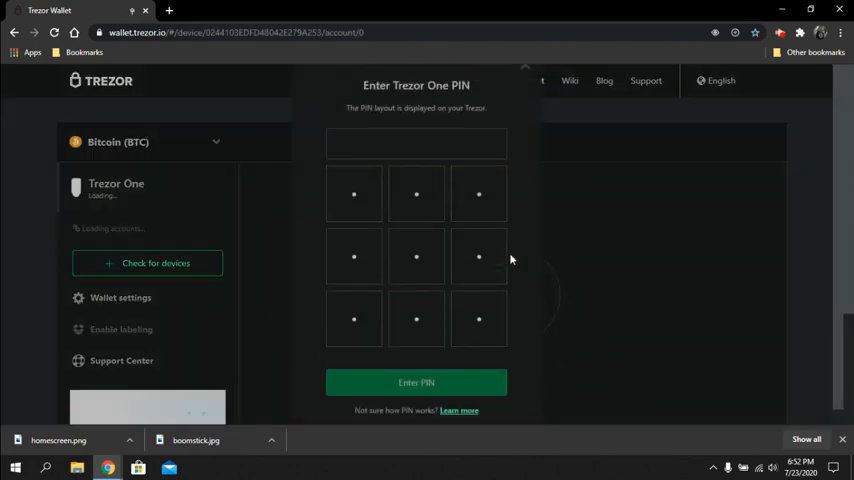
pyautogui.moveTo(844, 288)
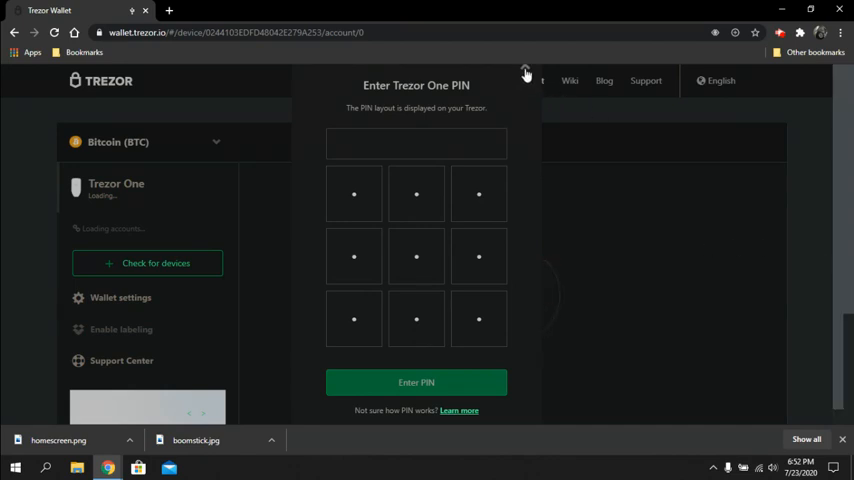
pyautogui.click(416, 382)
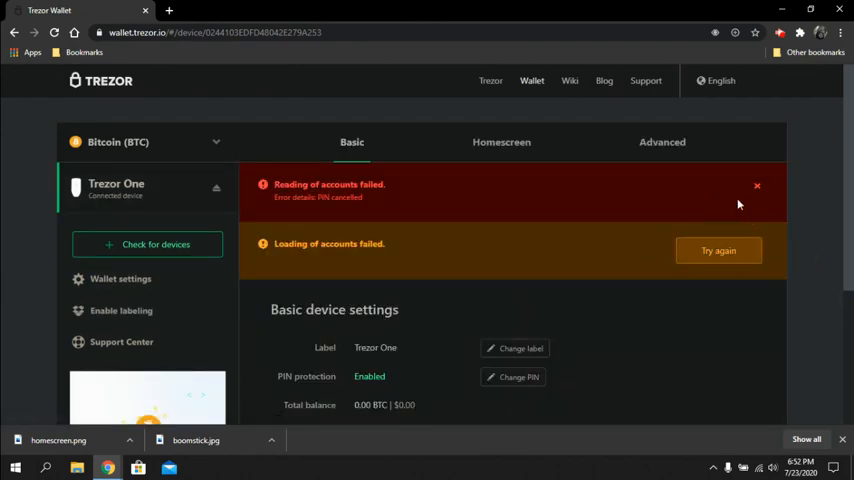
pyautogui.click(756, 186)
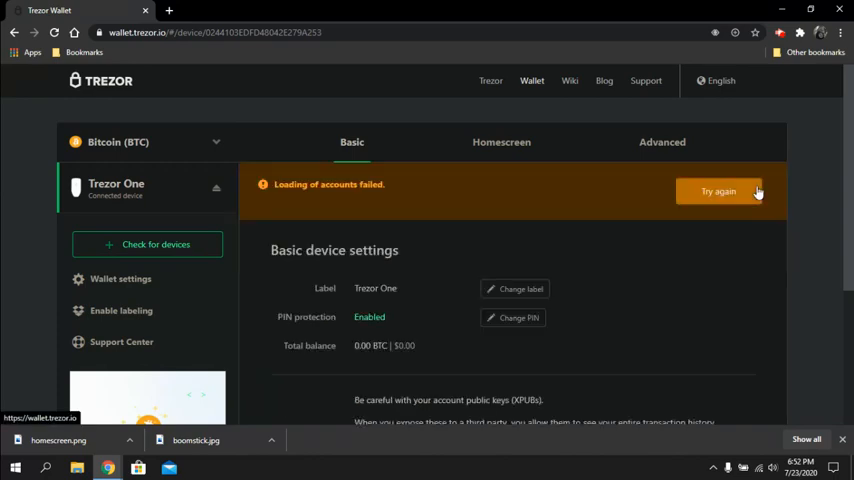
pyautogui.moveTo(500, 142)
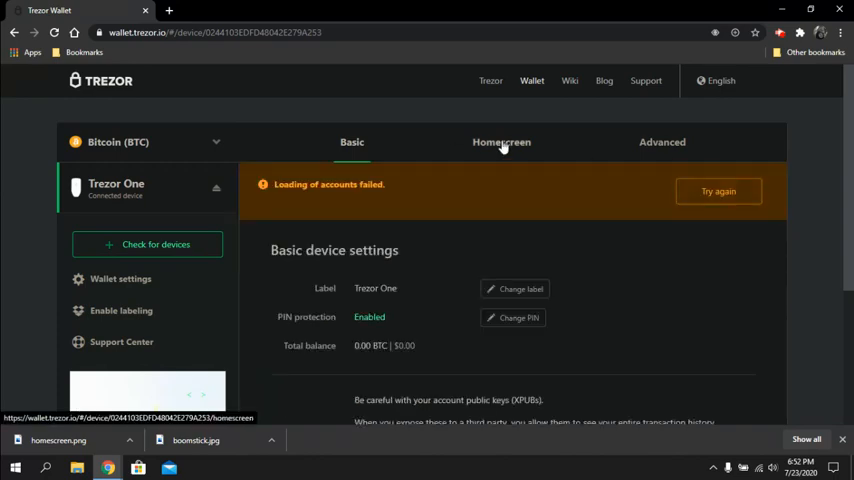
# In Homescreen settings, preview the geometric pattern then the bitcoin wordmark gallery image.
pyautogui.click(500, 142)
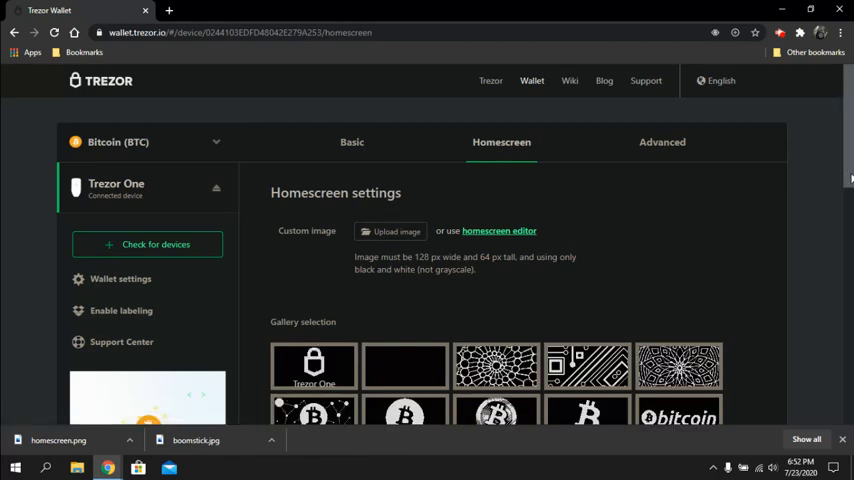
pyautogui.scroll(-3)
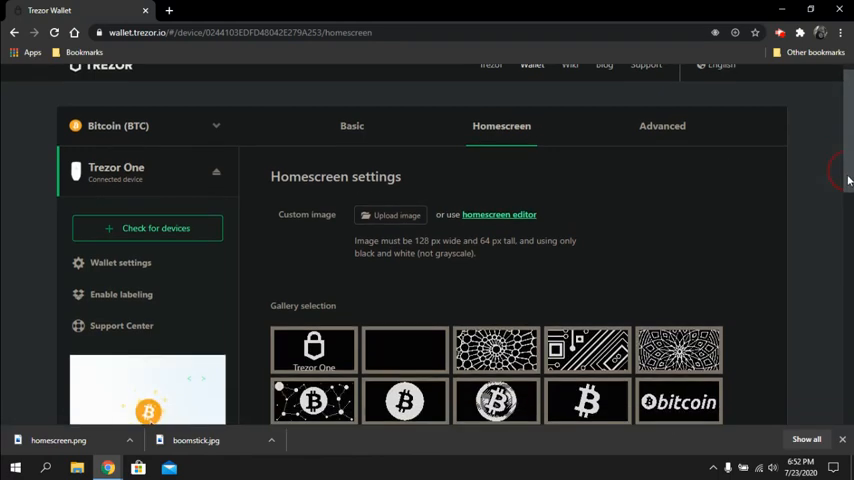
pyautogui.scroll(-3)
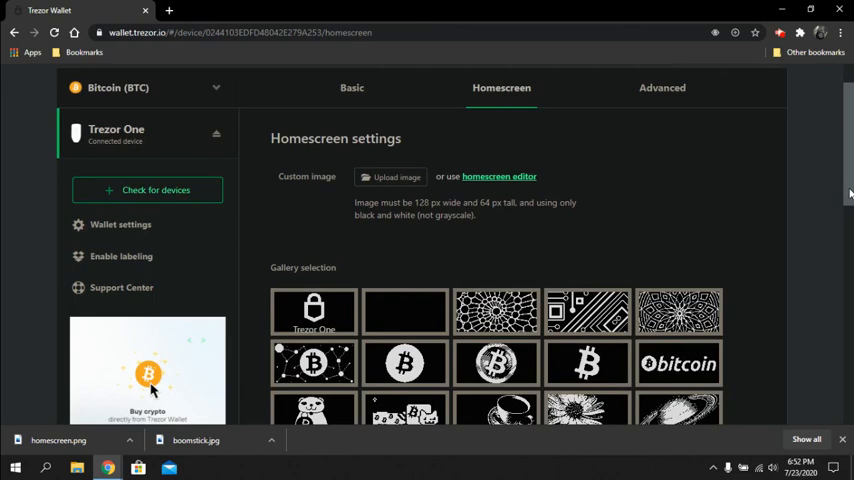
pyautogui.moveTo(588, 176)
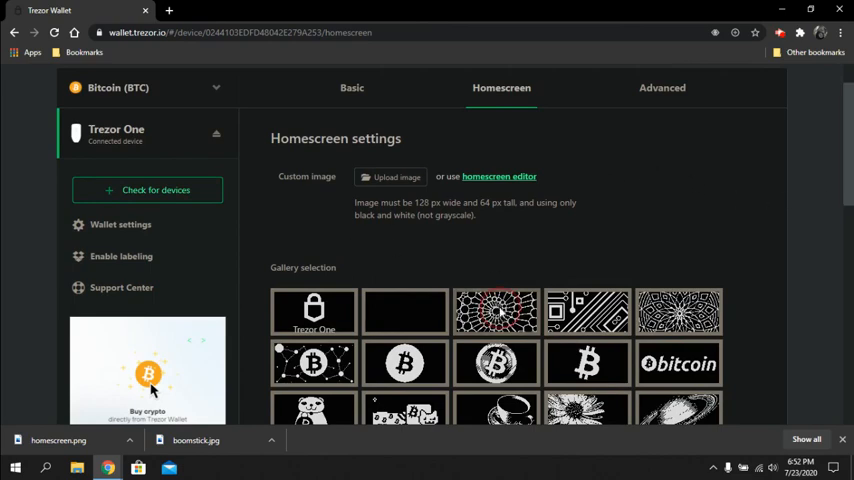
pyautogui.click(496, 312)
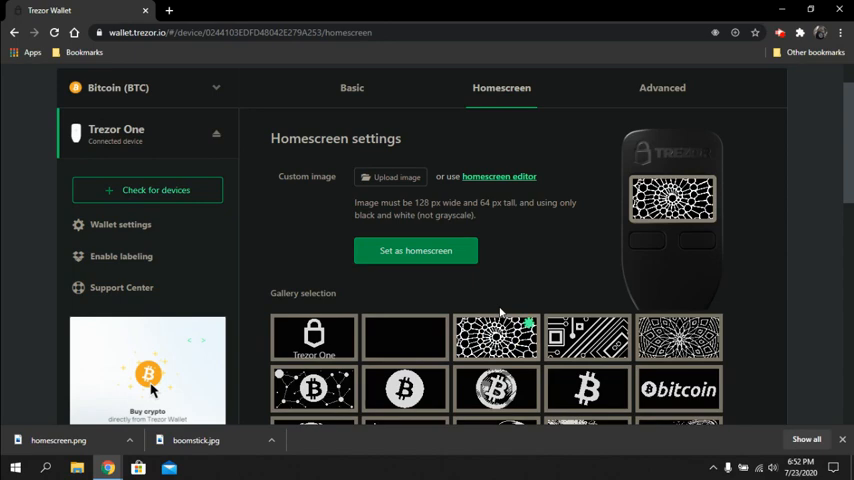
pyautogui.click(588, 336)
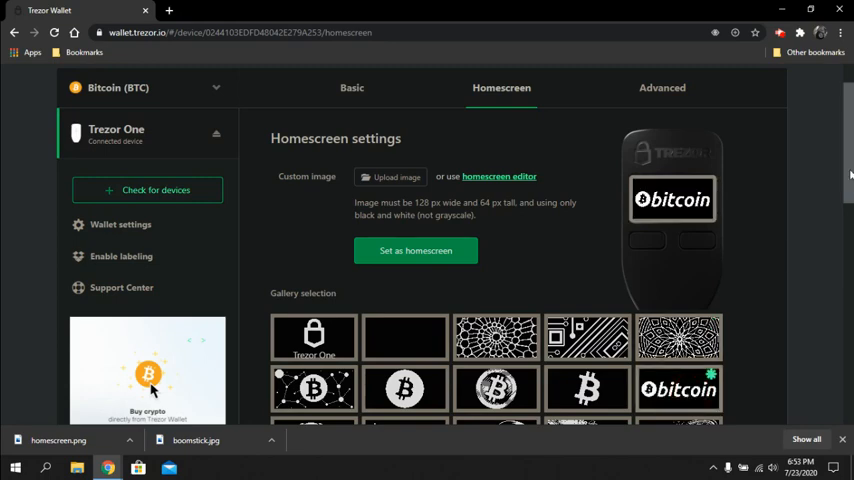
pyautogui.scroll(-3)
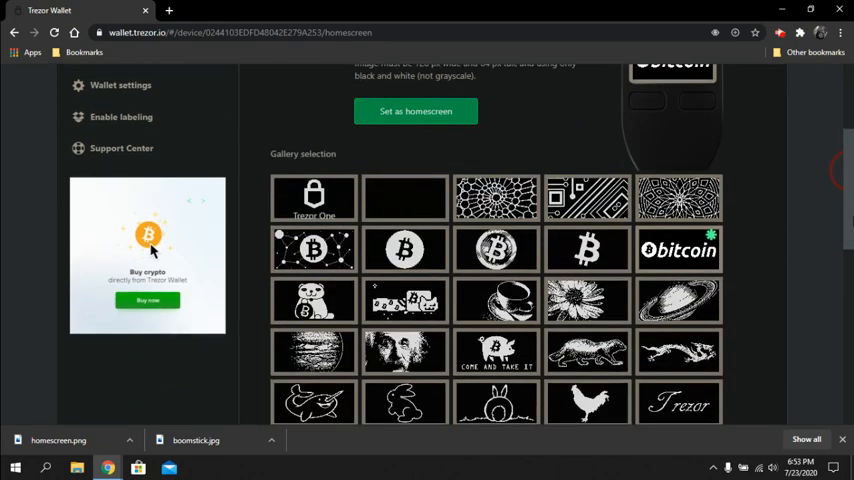
pyautogui.scroll(-3)
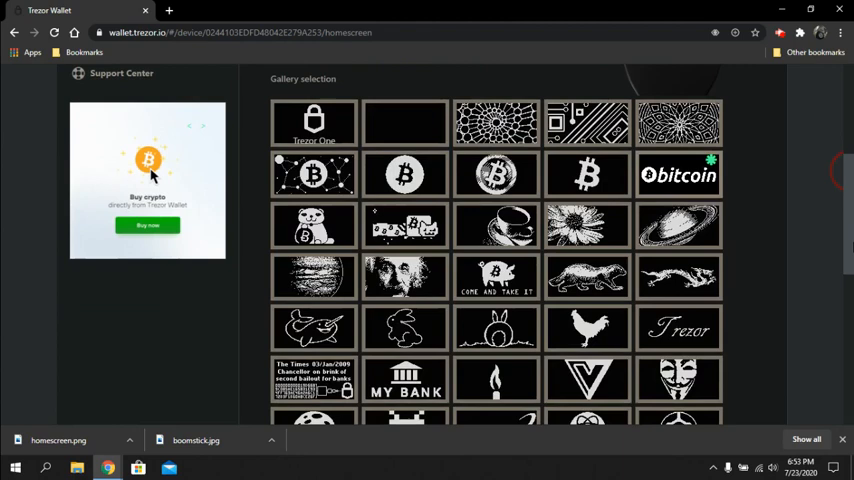
pyautogui.scroll(-3)
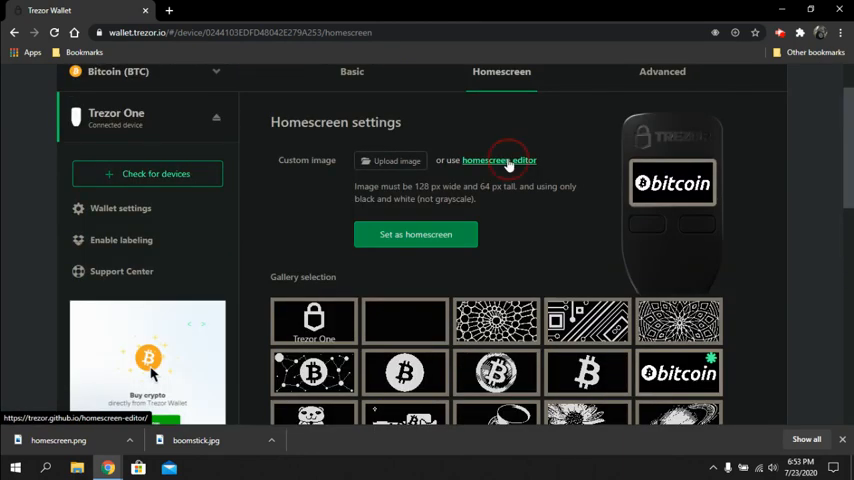
# Launch the Trezor Homescreen Editor from the wallet's homescreen settings link.
pyautogui.click(498, 160)
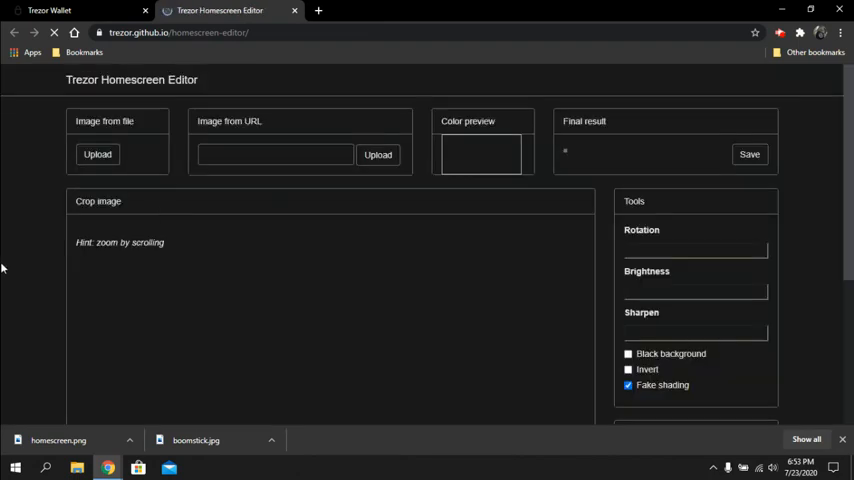
pyautogui.click(96, 154)
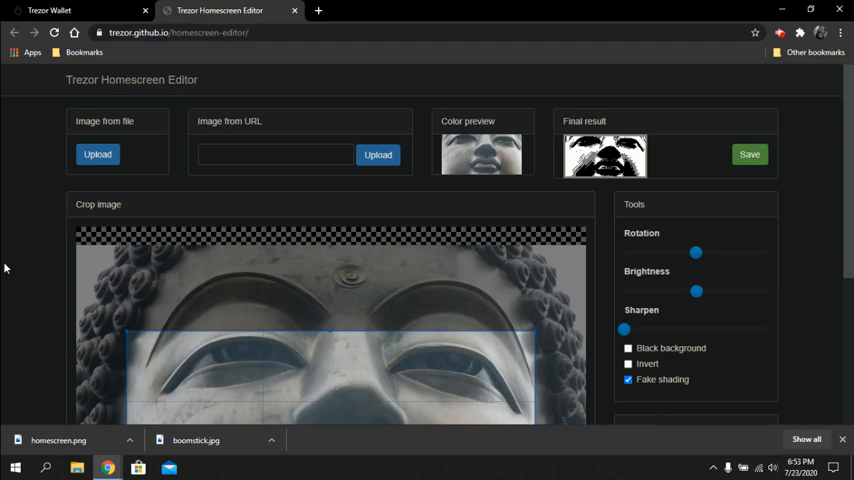
pyautogui.moveTo(68, 142)
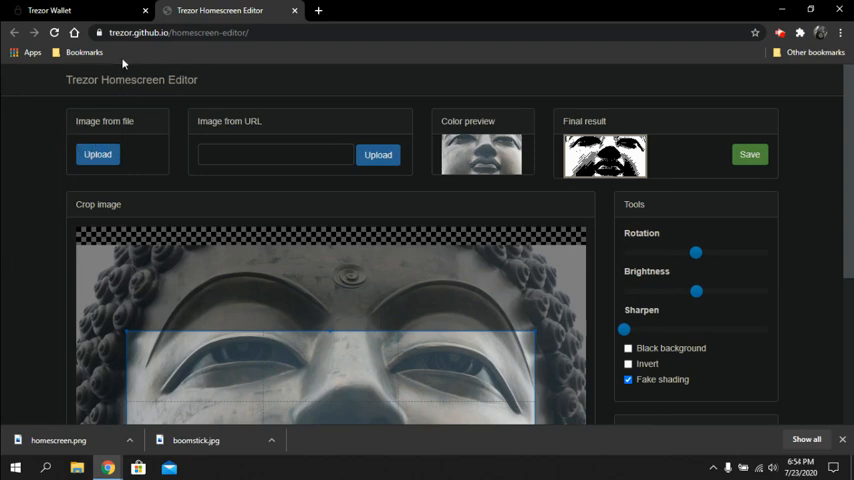
pyautogui.moveTo(60, 112)
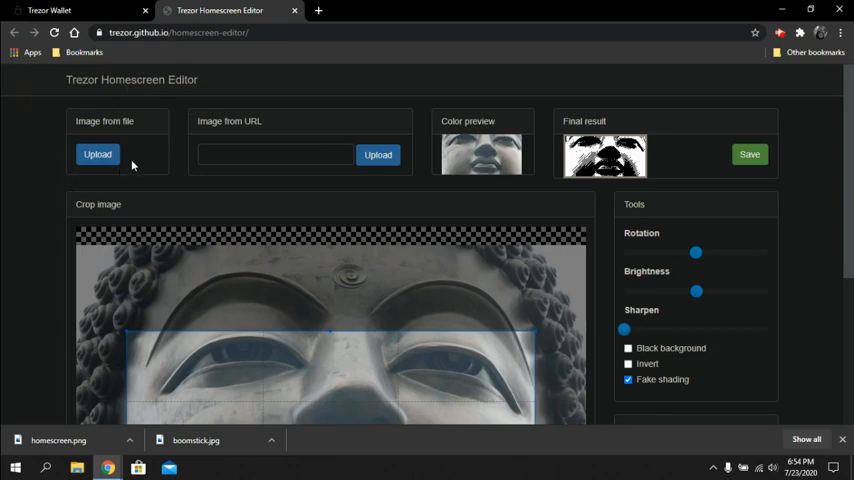
pyautogui.moveTo(96, 154)
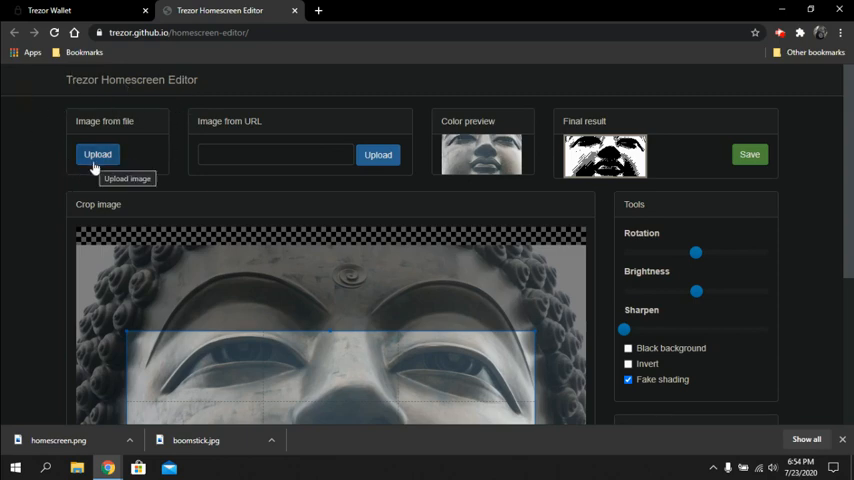
pyautogui.moveTo(316, 102)
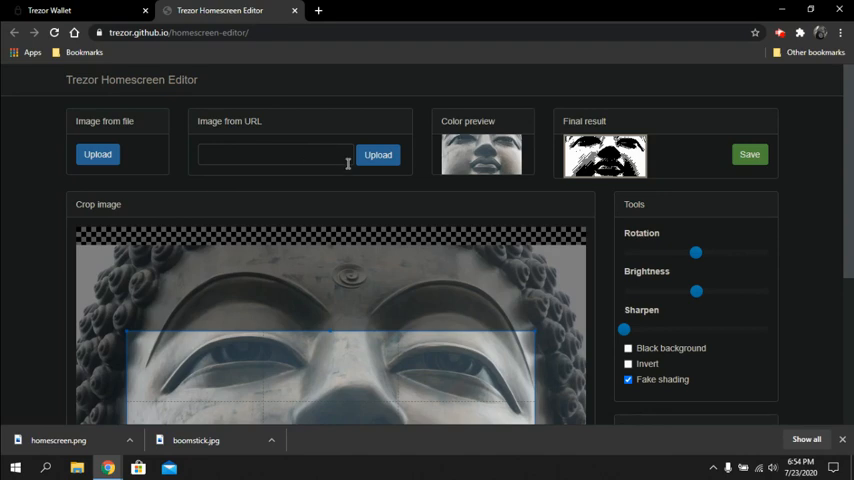
pyautogui.moveTo(442, 270)
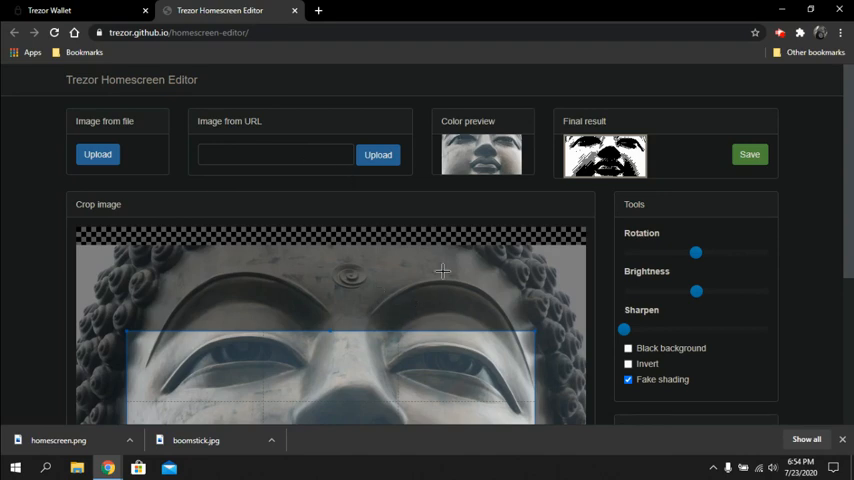
pyautogui.moveTo(444, 192)
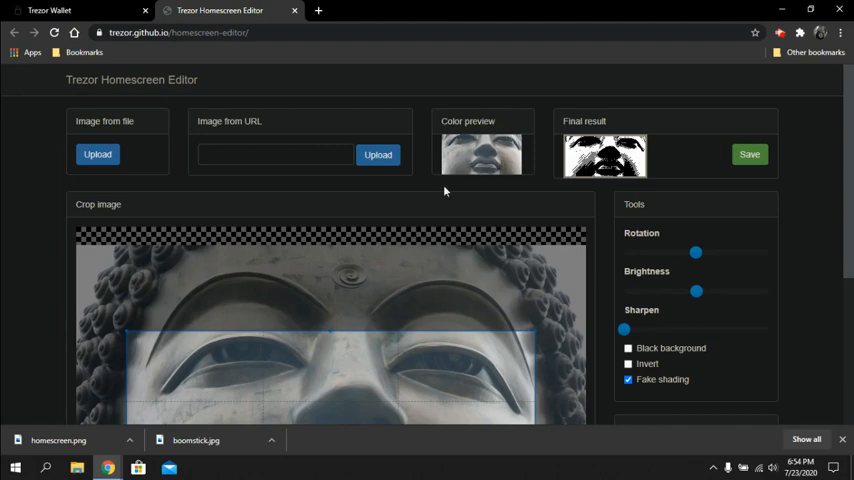
pyautogui.moveTo(416, 260)
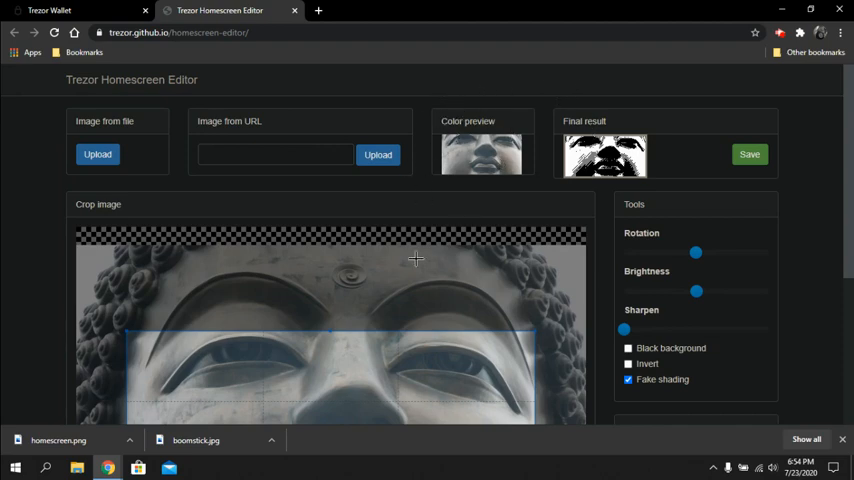
pyautogui.moveTo(616, 320)
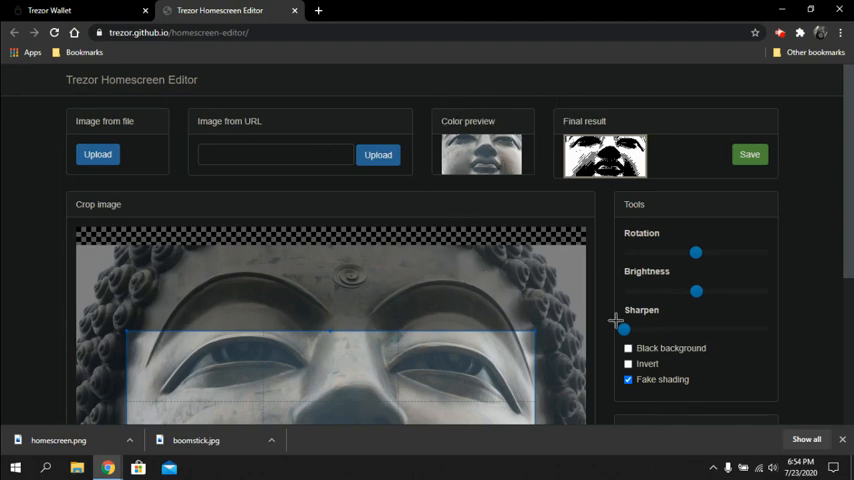
pyautogui.scroll(-3)
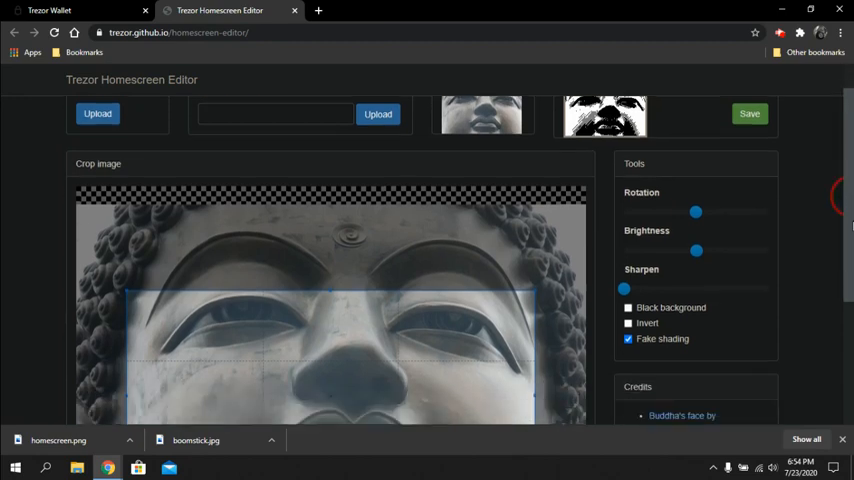
pyautogui.scroll(-3)
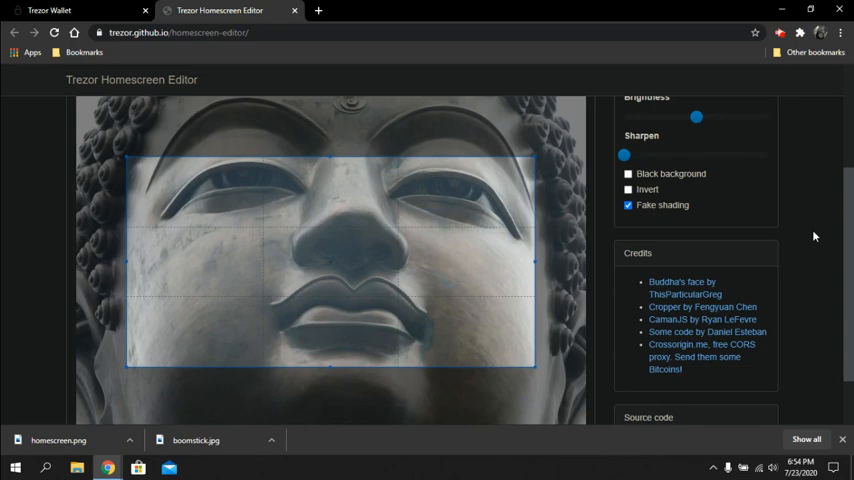
pyautogui.moveTo(308, 250)
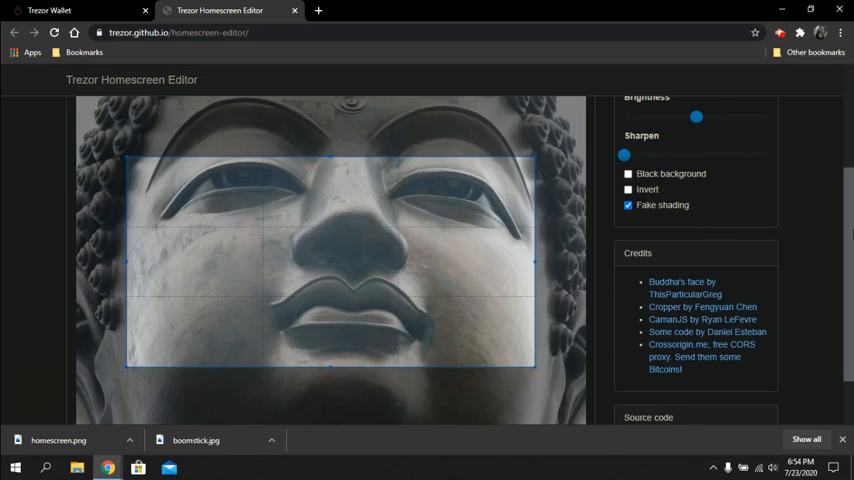
pyautogui.scroll(3)
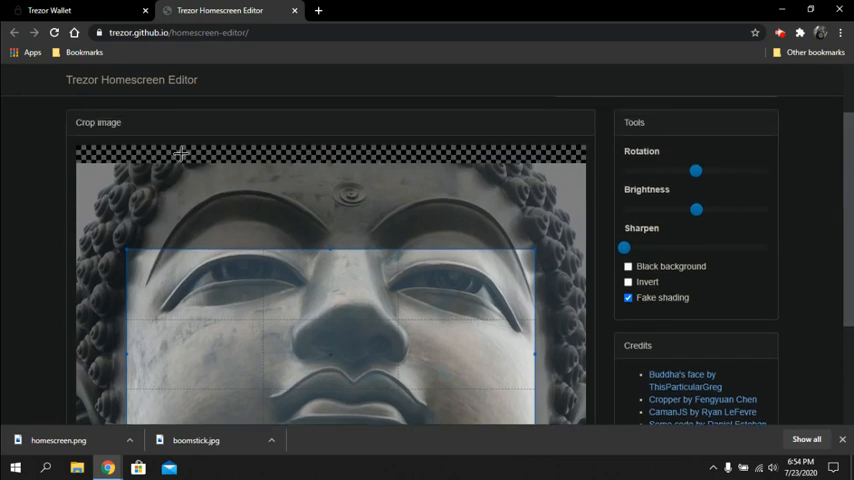
pyautogui.moveTo(450, 150)
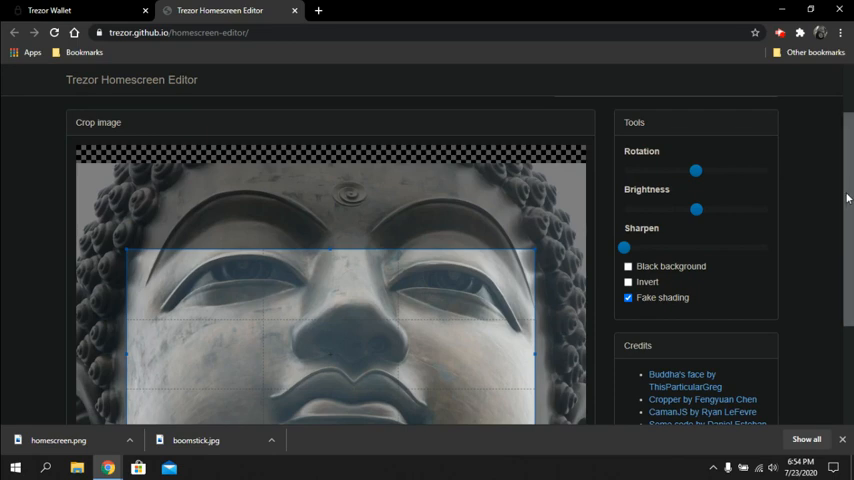
pyautogui.scroll(3)
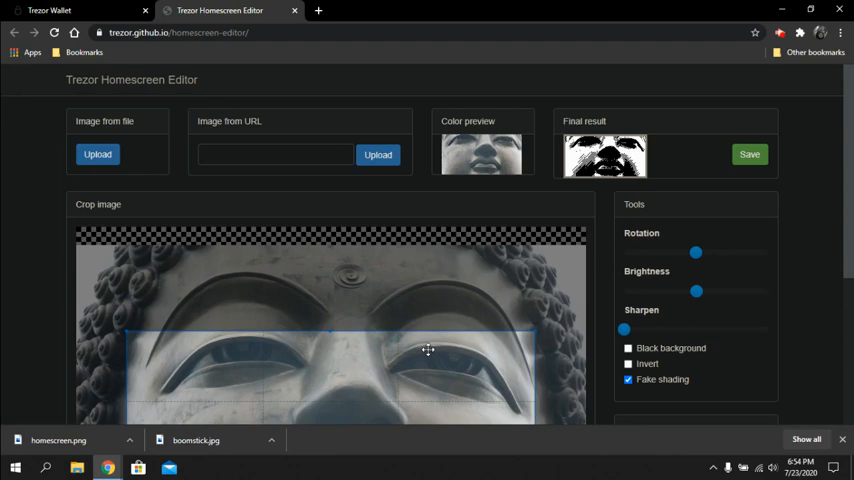
# Reposition and resize the crop frame over the statue's forehead and eyes.
pyautogui.moveTo(428, 350); pyautogui.dragTo(408, 320)
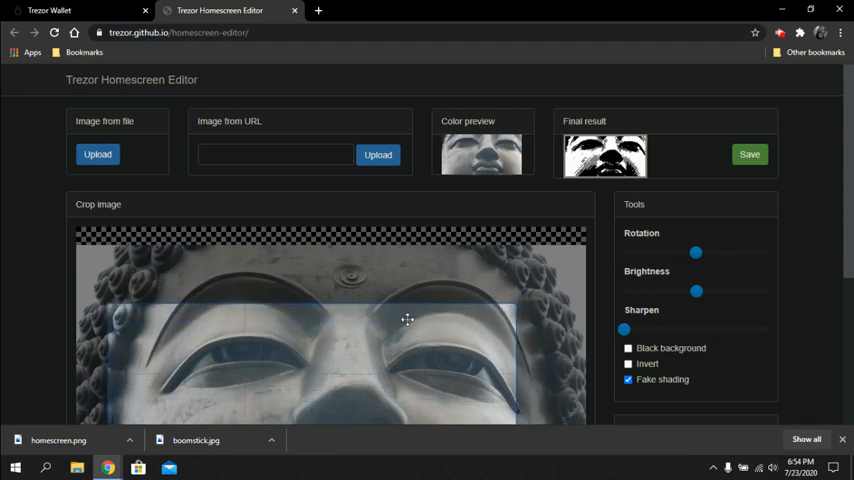
pyautogui.moveTo(408, 320); pyautogui.dragTo(378, 288)
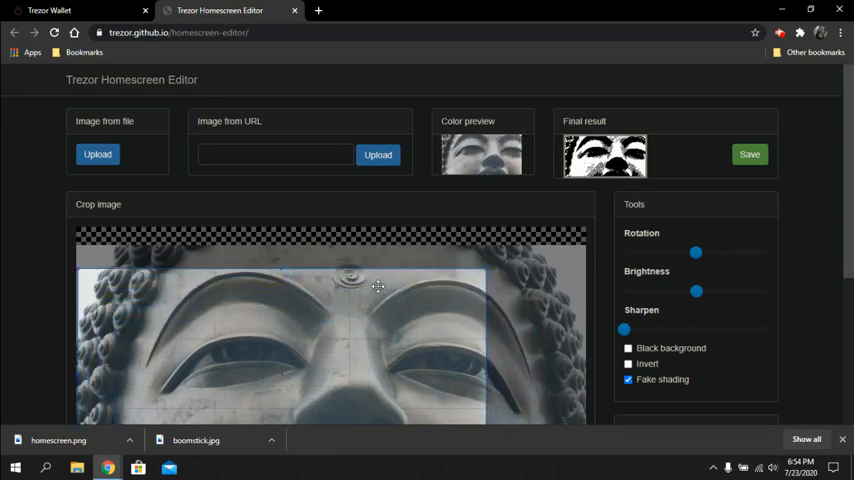
pyautogui.moveTo(378, 288); pyautogui.dragTo(392, 288)
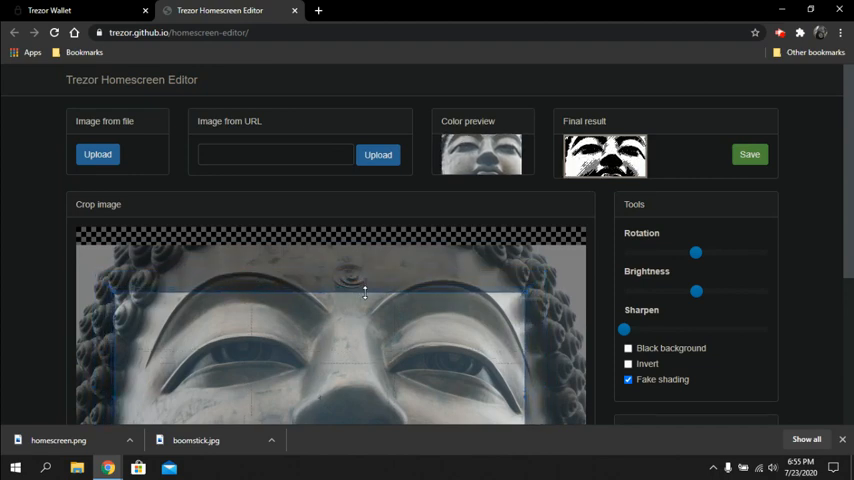
pyautogui.moveTo(364, 292); pyautogui.dragTo(364, 320)
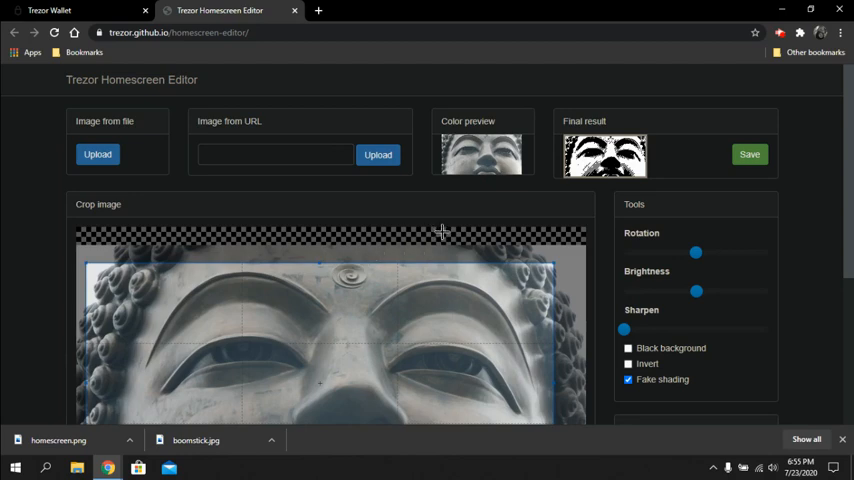
pyautogui.moveTo(530, 160)
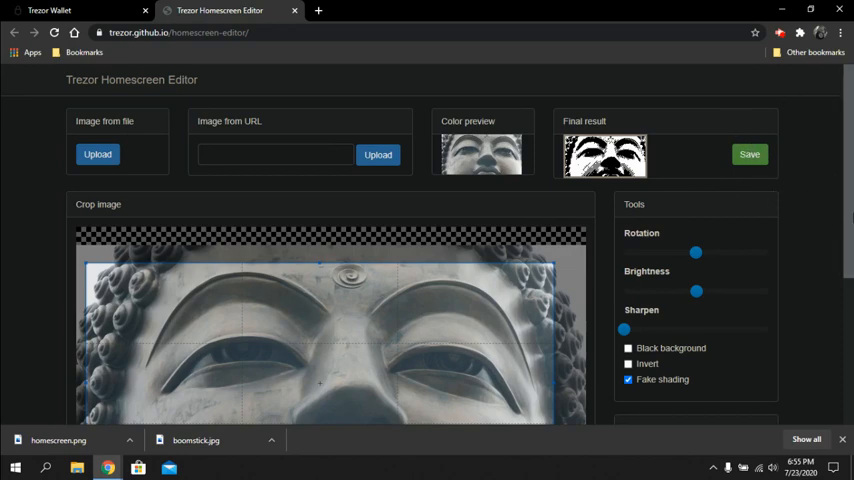
pyautogui.scroll(-3)
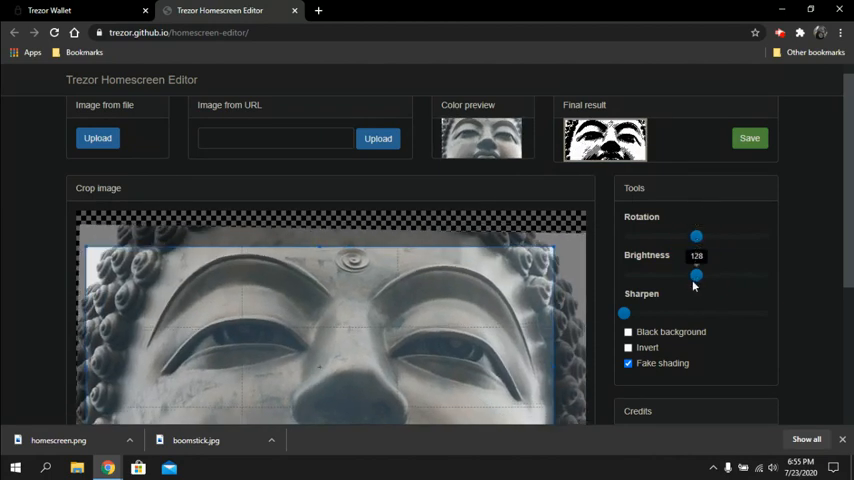
pyautogui.moveTo(696, 274); pyautogui.dragTo(708, 274)
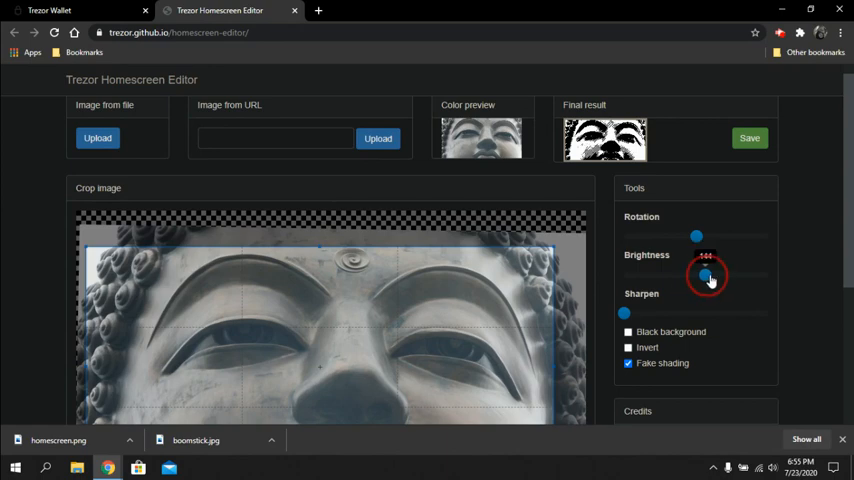
pyautogui.moveTo(704, 276); pyautogui.dragTo(724, 276)
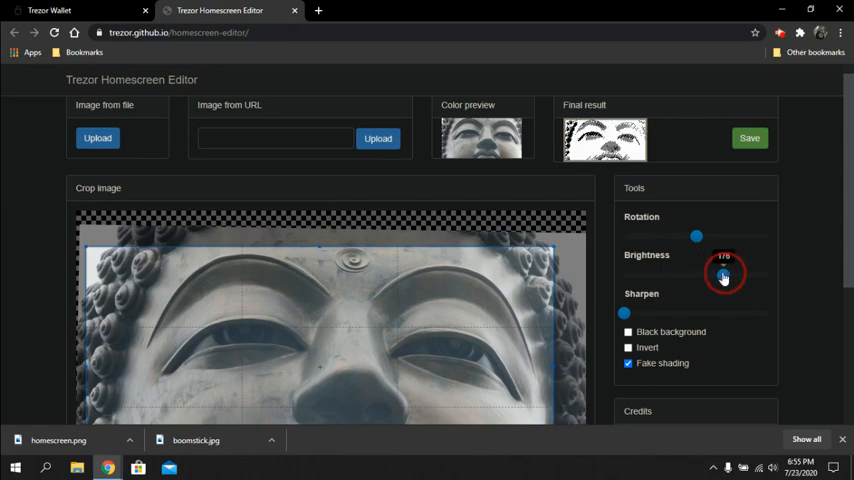
pyautogui.moveTo(724, 274); pyautogui.dragTo(672, 274)
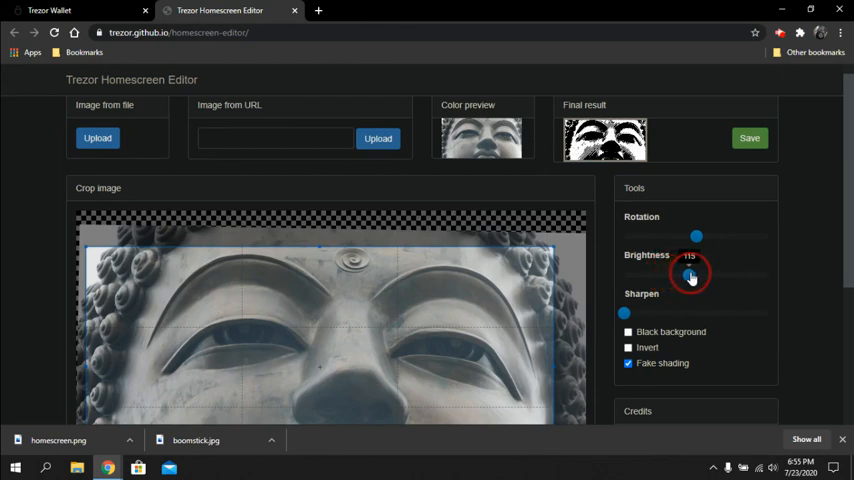
pyautogui.moveTo(688, 276); pyautogui.dragTo(696, 276)
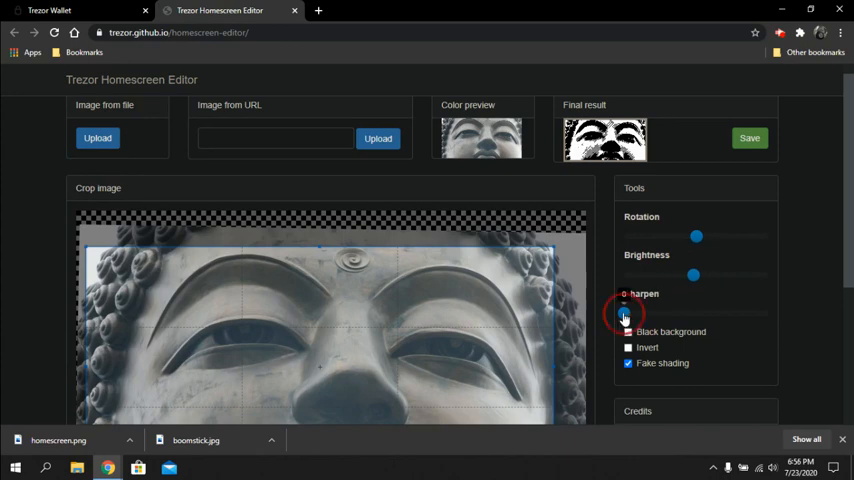
pyautogui.moveTo(624, 312); pyautogui.dragTo(670, 312)
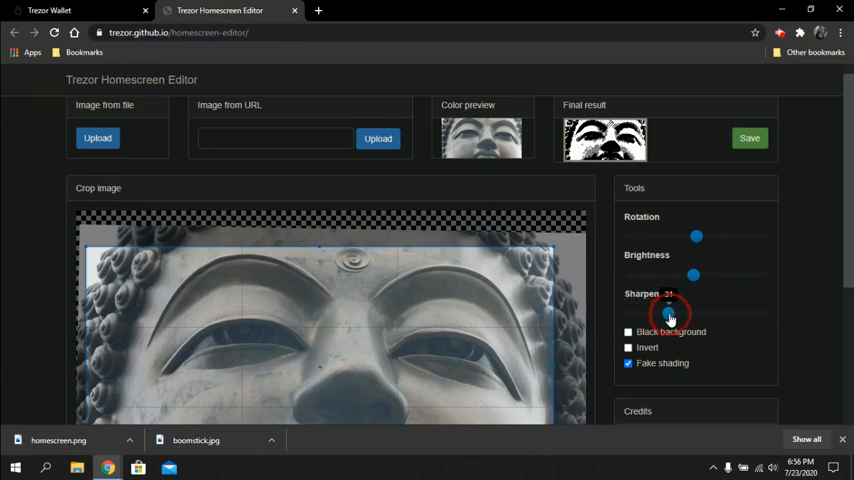
pyautogui.moveTo(670, 312); pyautogui.dragTo(744, 312)
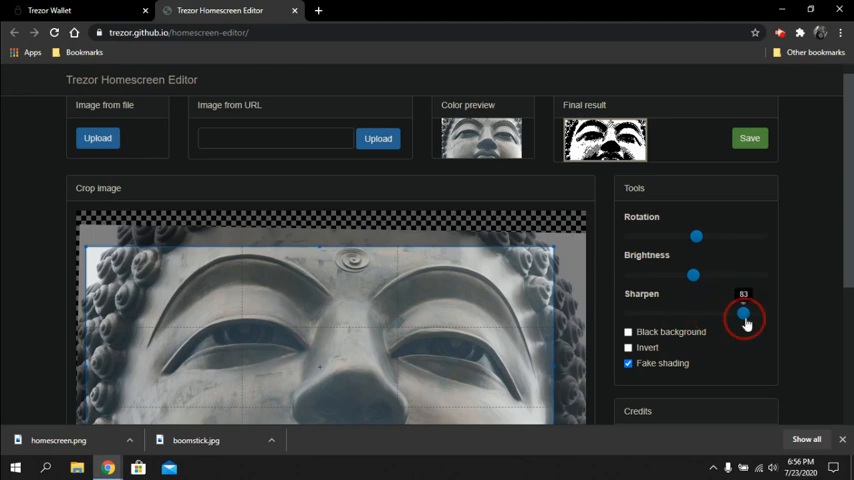
pyautogui.moveTo(744, 316); pyautogui.dragTo(672, 316)
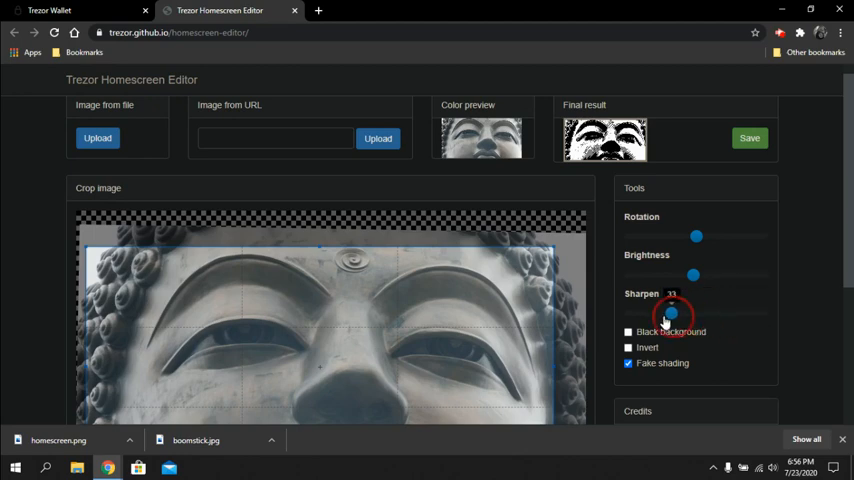
pyautogui.moveTo(670, 312); pyautogui.dragTo(628, 312)
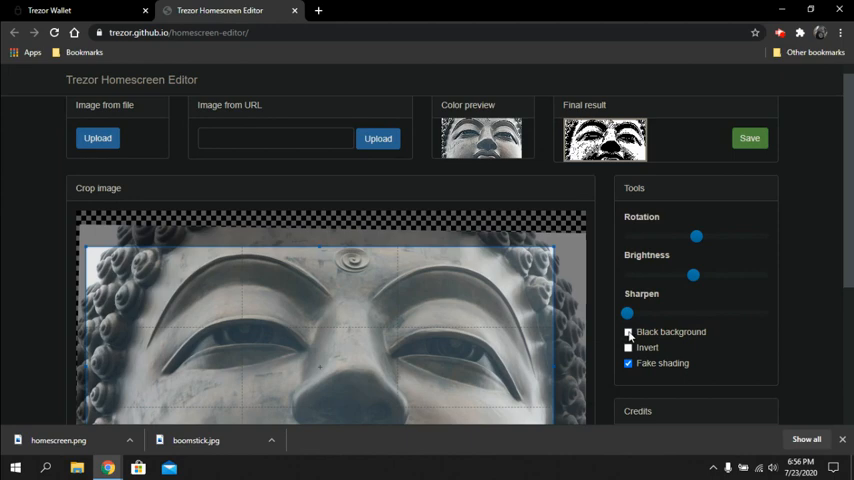
pyautogui.click(628, 332)
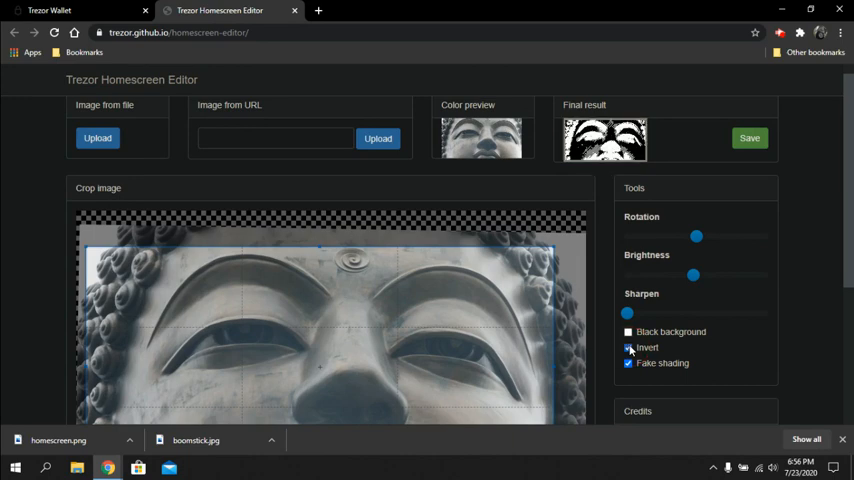
pyautogui.click(628, 348)
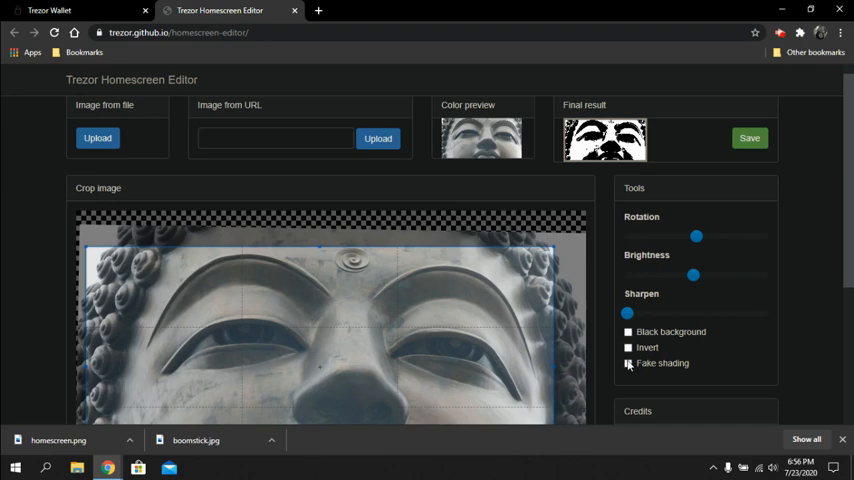
pyautogui.click(628, 364)
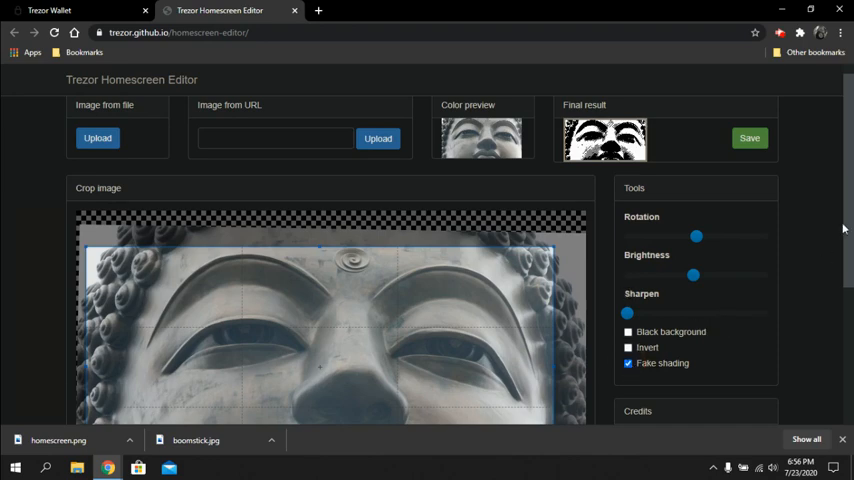
# Zoom the statue image out so brow, eyes, nose and lips fit the crop area.
pyautogui.scroll(-3)
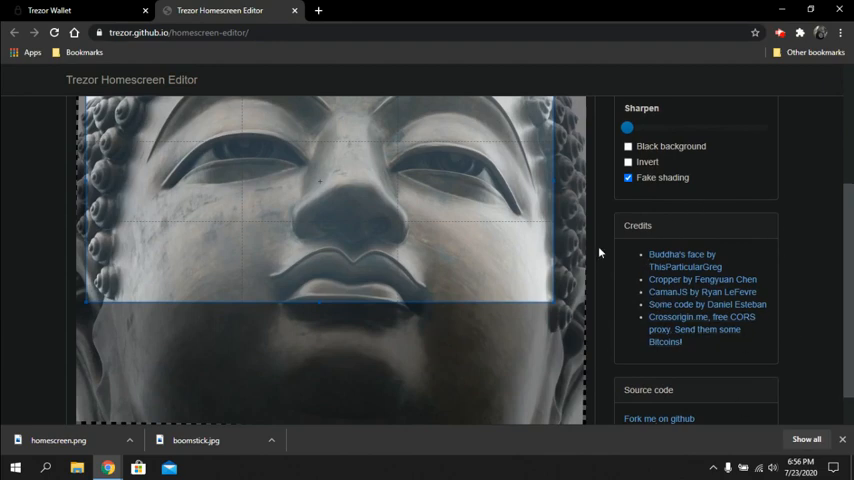
pyautogui.moveTo(832, 316)
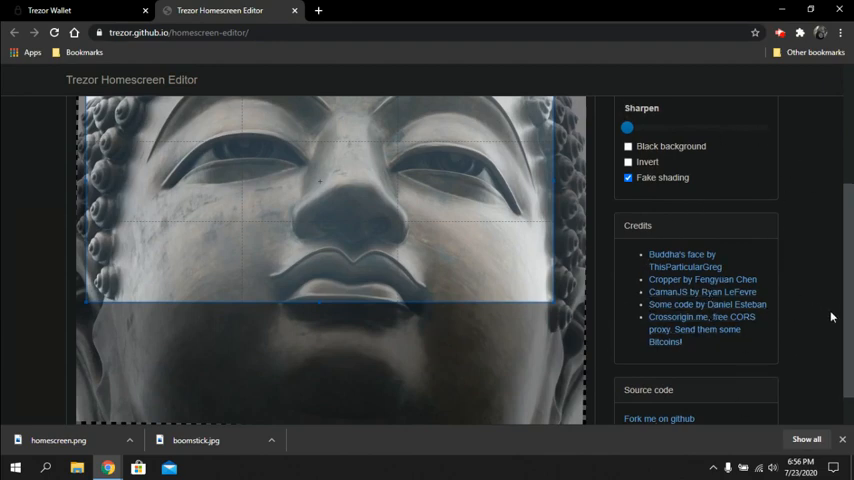
pyautogui.scroll(-3)
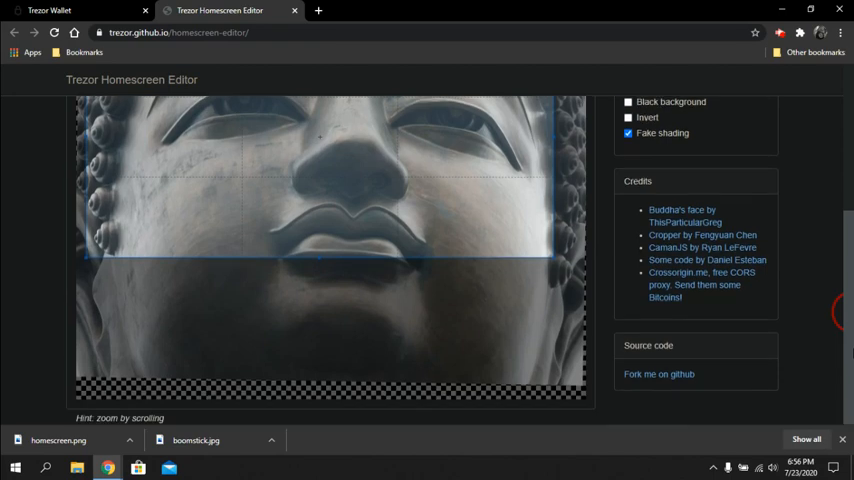
pyautogui.moveTo(602, 374)
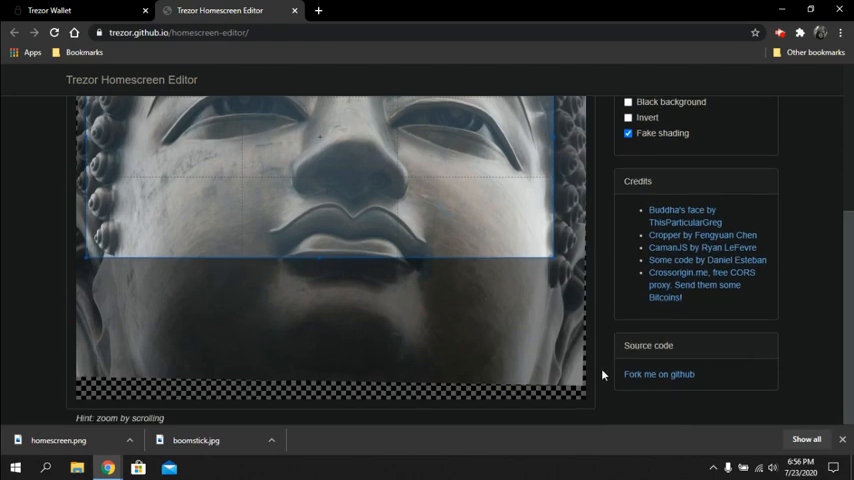
pyautogui.moveTo(776, 370)
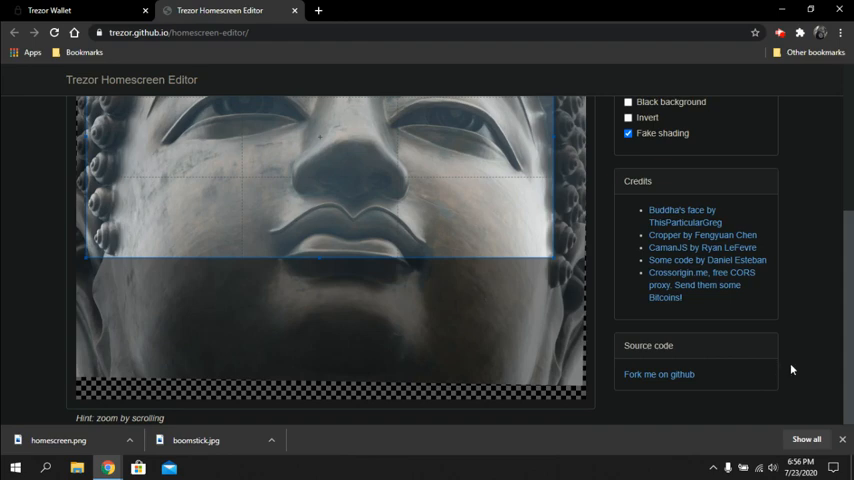
pyautogui.scroll(3)
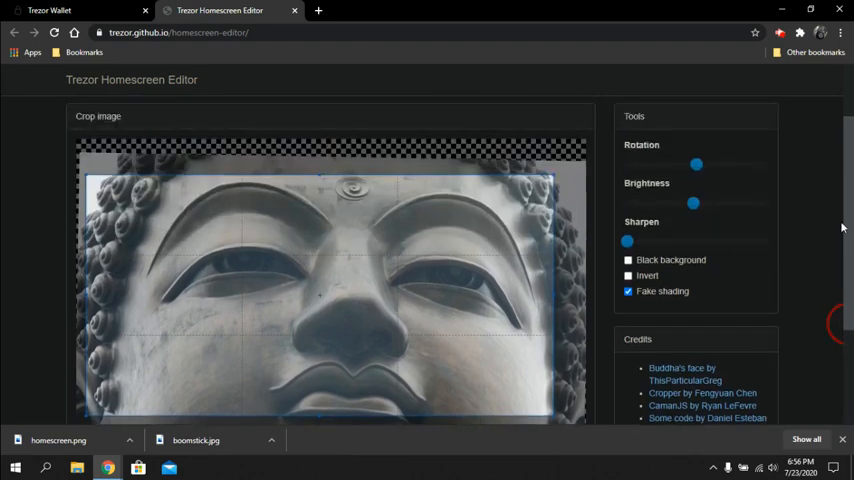
pyautogui.scroll(3)
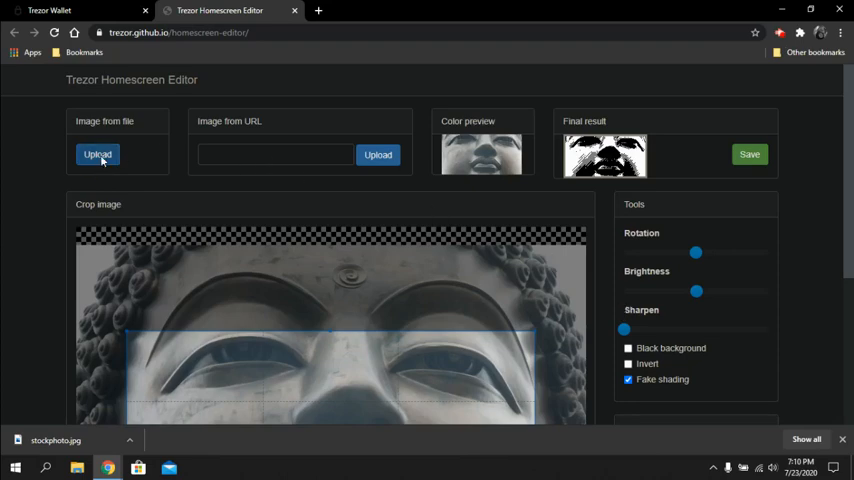
# Load the stockphoto sunset image from Downloads into the editor, replacing the statue.
pyautogui.click(96, 154)
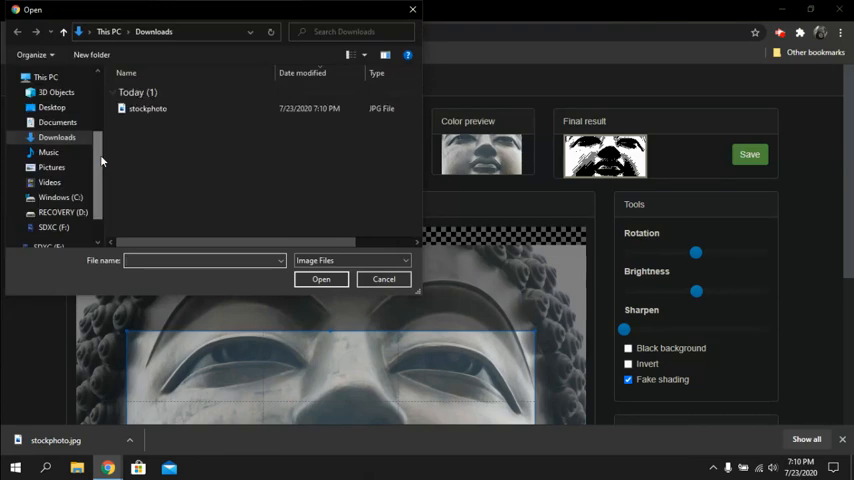
pyautogui.click(148, 108)
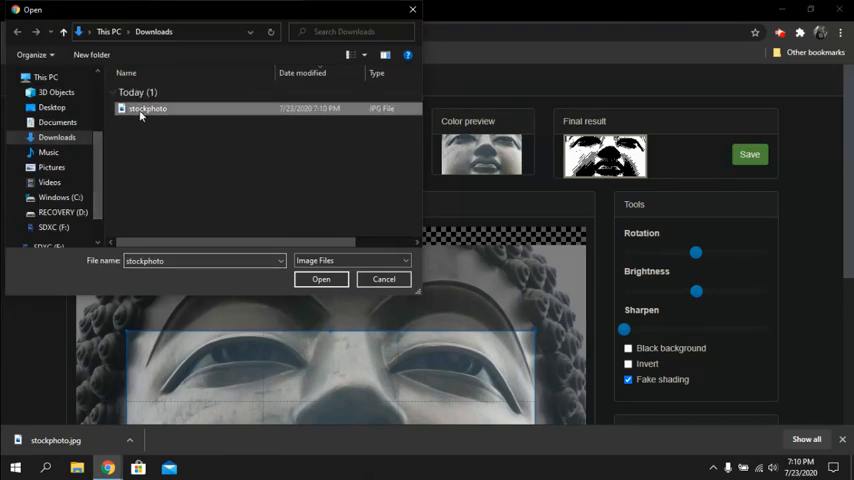
pyautogui.click(320, 280)
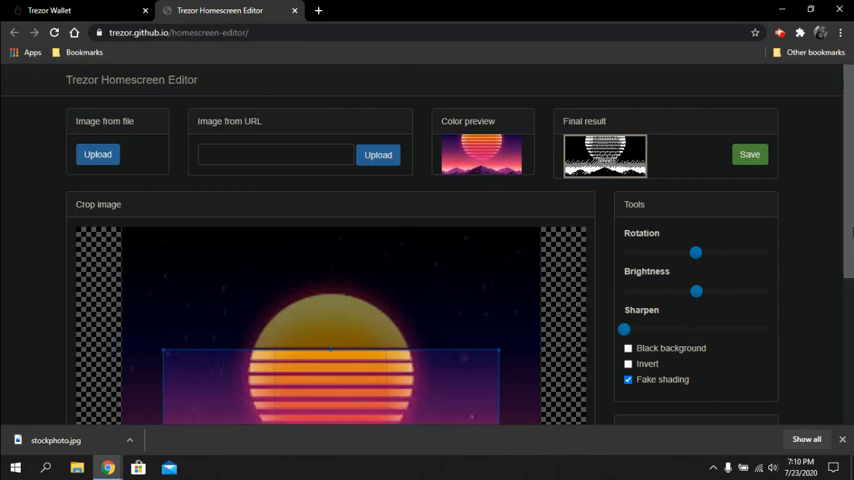
pyautogui.scroll(-3)
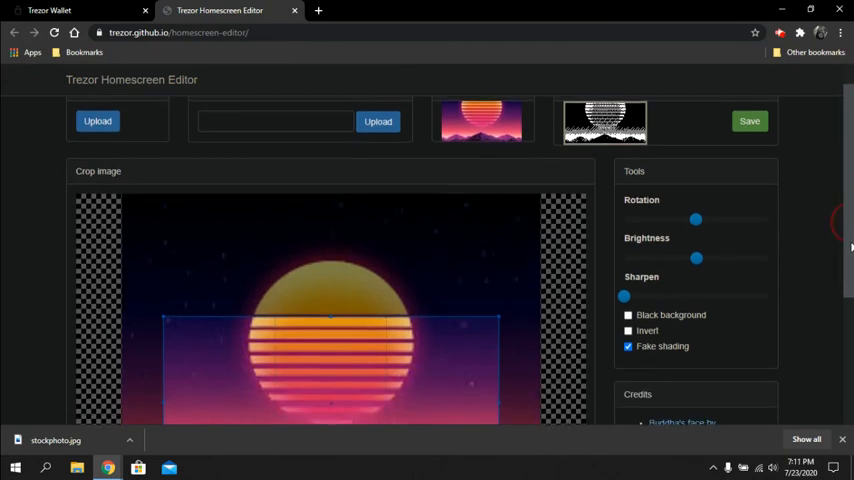
pyautogui.scroll(-3)
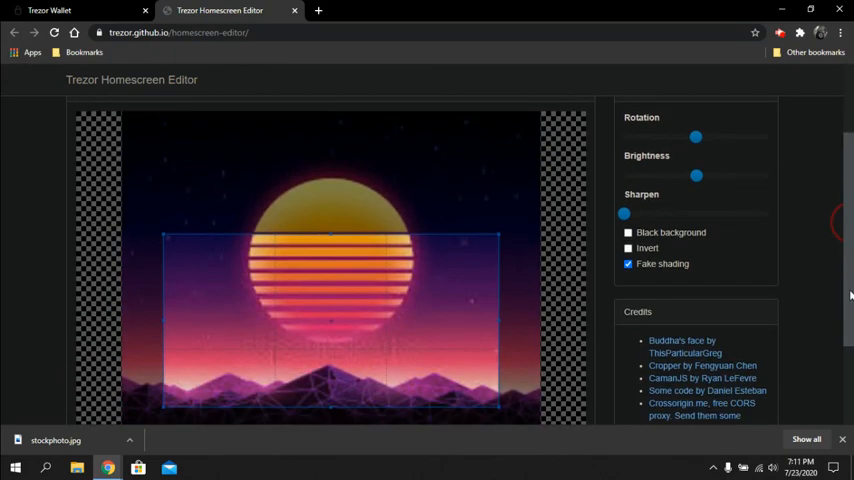
pyautogui.scroll(3)
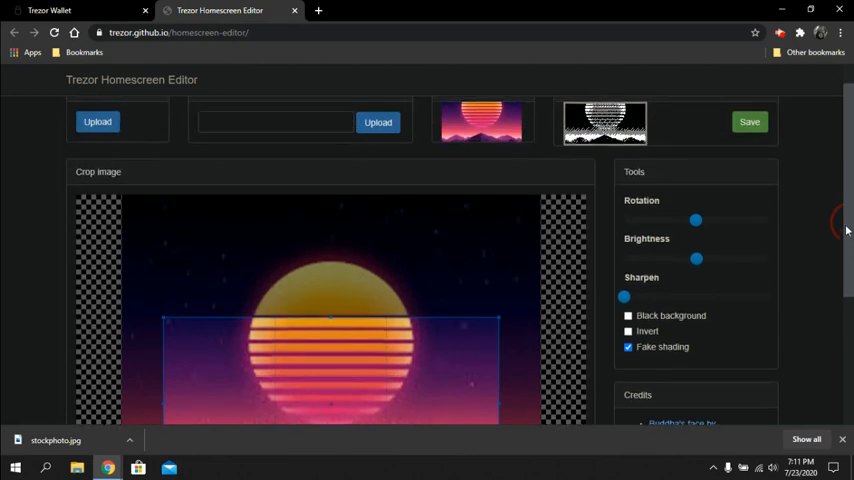
pyautogui.scroll(3)
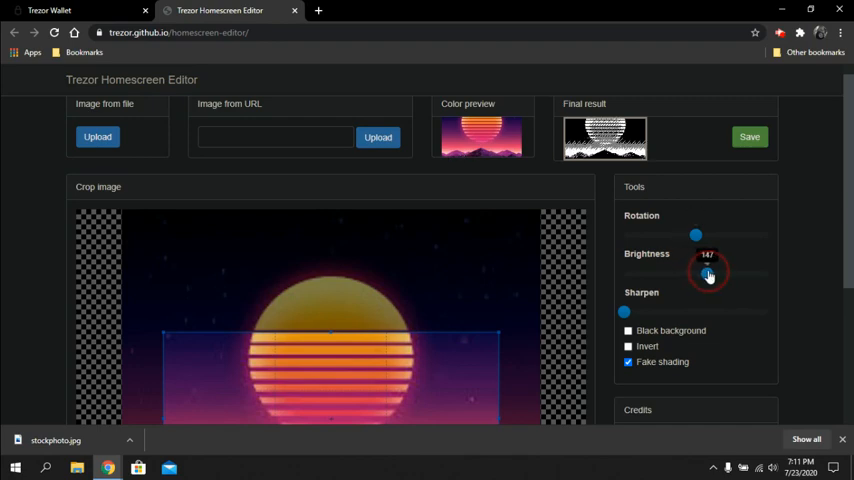
# Adjust brightness and set black background on, invert off and fake shading on.
pyautogui.moveTo(708, 272); pyautogui.dragTo(688, 272)
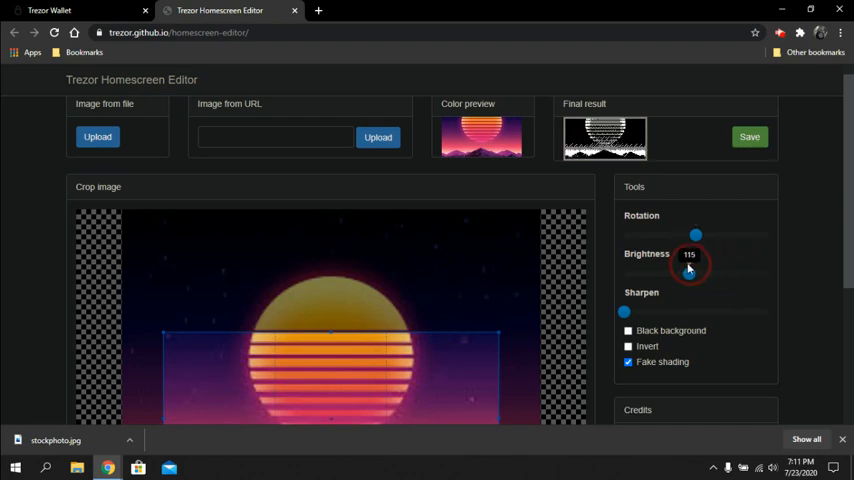
pyautogui.moveTo(688, 276); pyautogui.dragTo(700, 276)
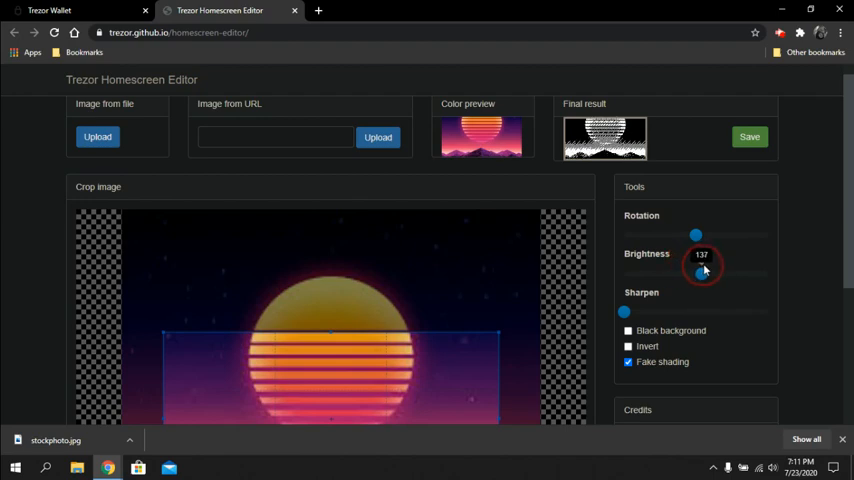
pyautogui.moveTo(698, 272); pyautogui.dragTo(692, 272)
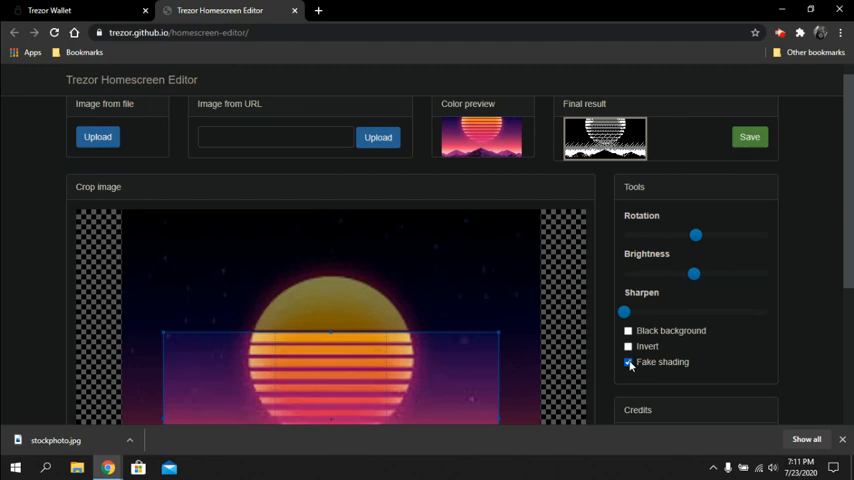
pyautogui.click(628, 362)
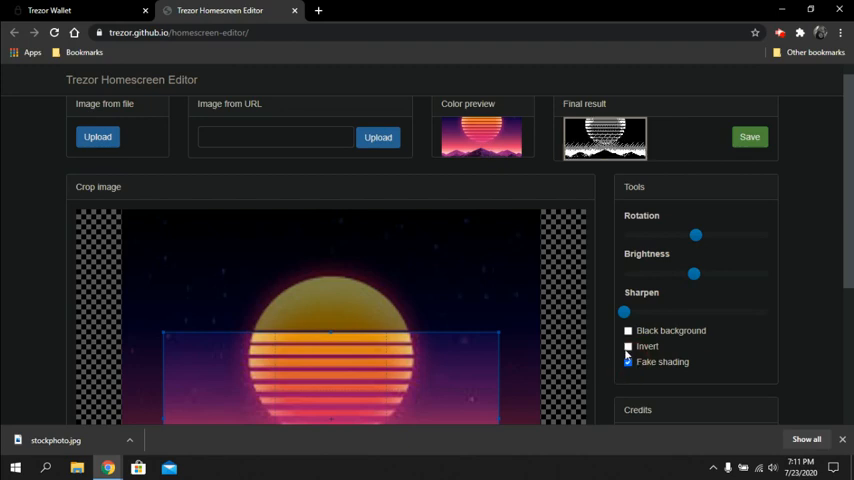
pyautogui.click(628, 362)
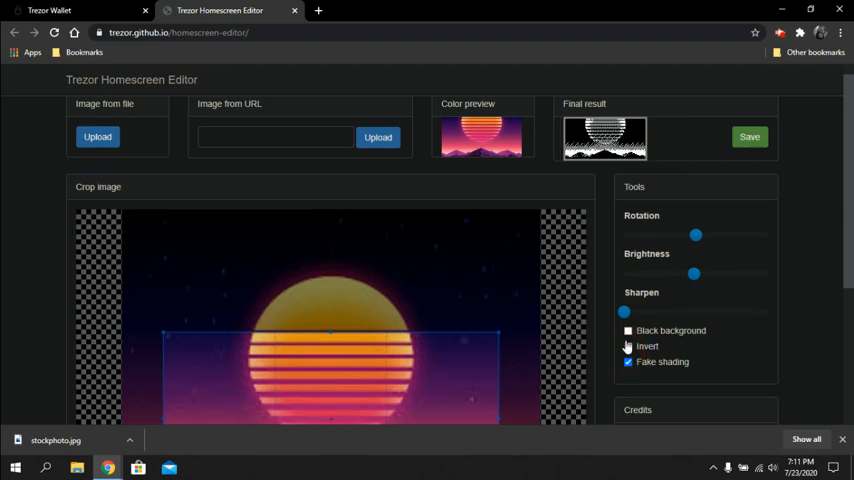
pyautogui.click(628, 330)
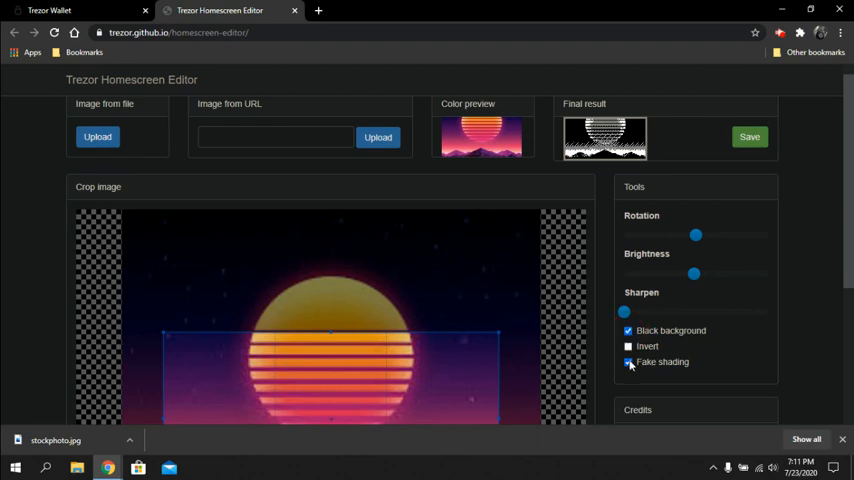
pyautogui.click(628, 362)
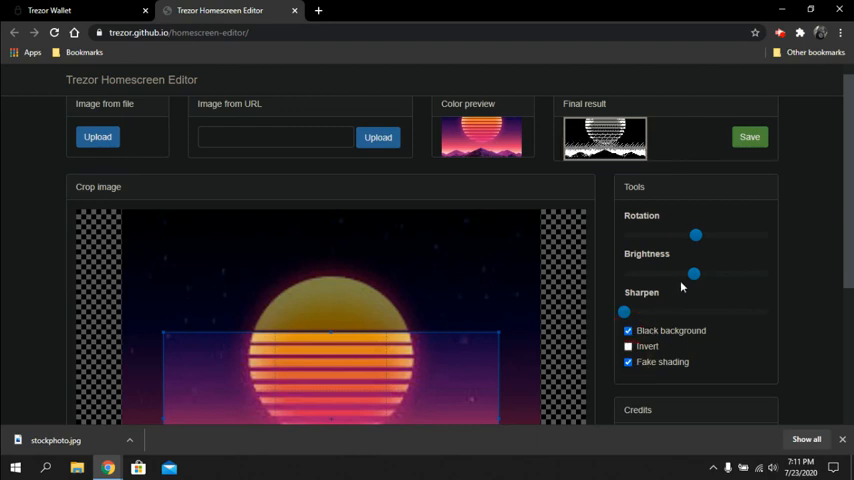
# Push sharpening to maximum and fine-tune brightness back near the middle.
pyautogui.moveTo(624, 312); pyautogui.dragTo(678, 312)
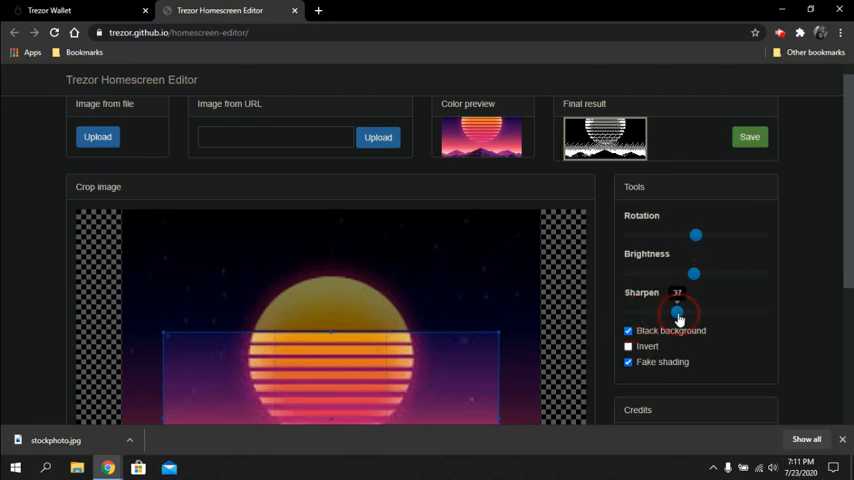
pyautogui.moveTo(678, 312); pyautogui.dragTo(742, 312)
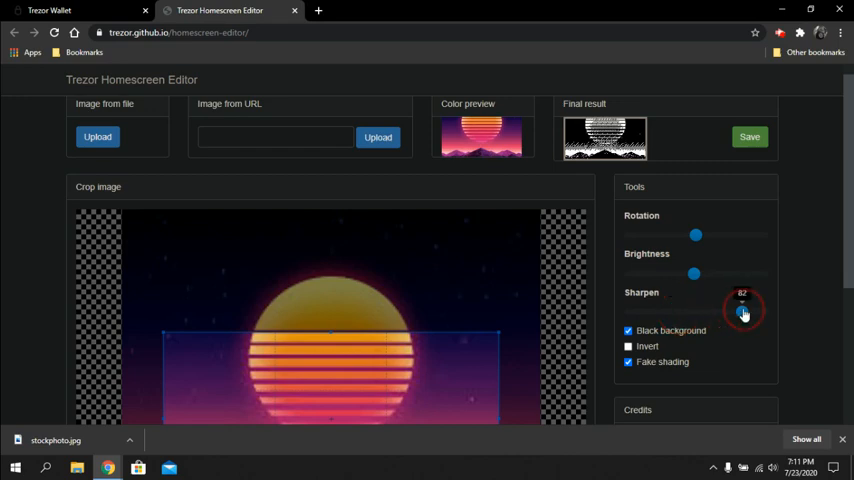
pyautogui.moveTo(744, 312); pyautogui.dragTo(760, 312)
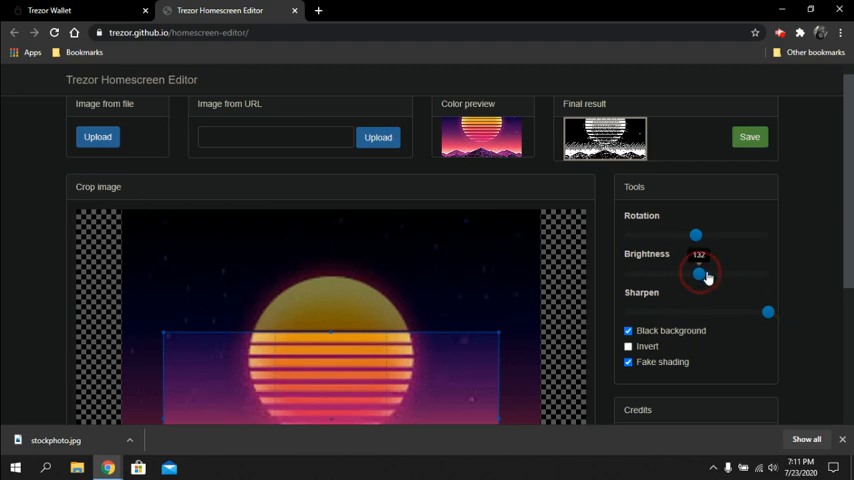
pyautogui.moveTo(700, 272); pyautogui.dragTo(704, 274)
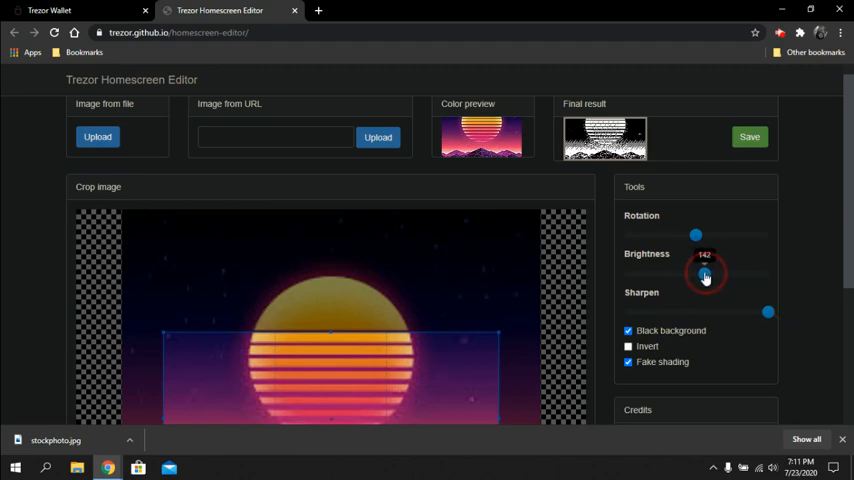
pyautogui.moveTo(704, 276); pyautogui.dragTo(698, 276)
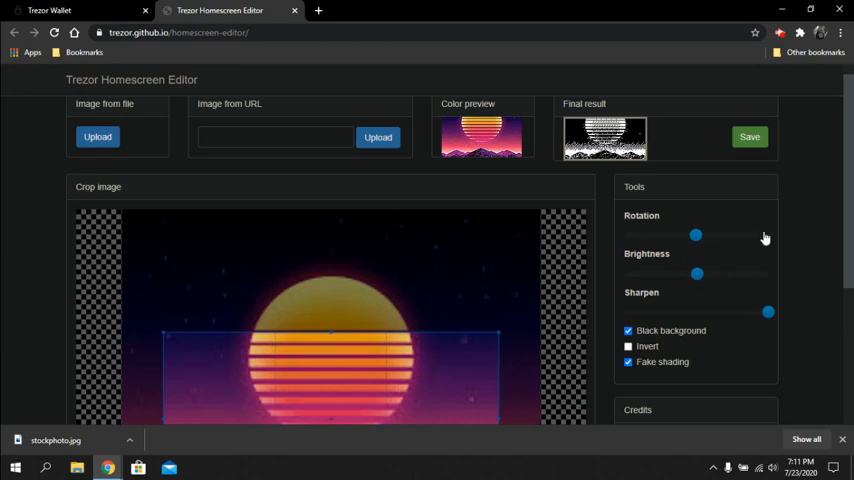
pyautogui.moveTo(804, 192)
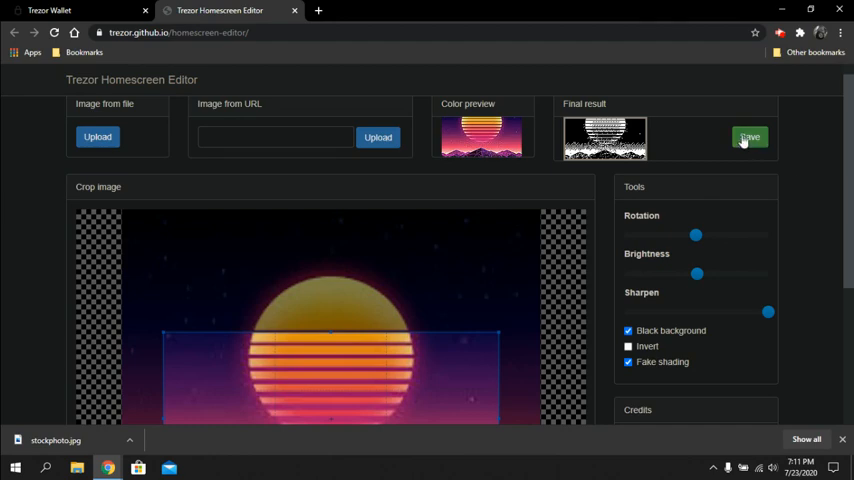
# Save the black-and-white sunset result as homescreen.png.
pyautogui.click(748, 136)
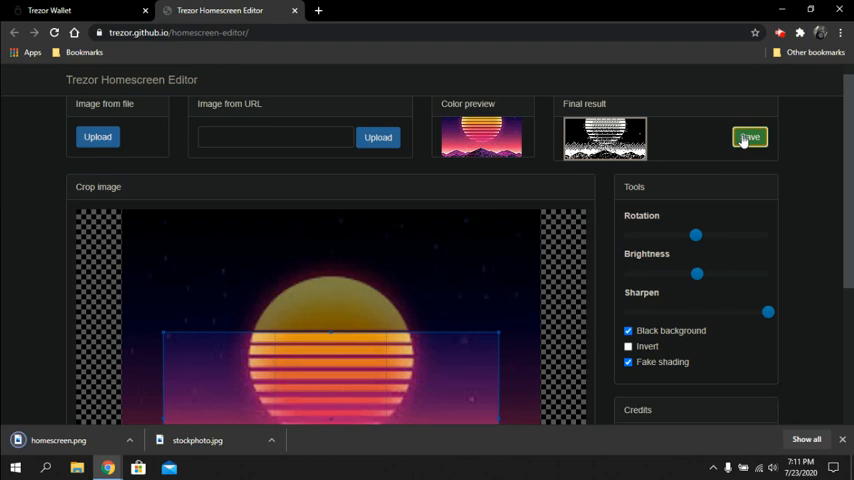
pyautogui.moveTo(388, 8)
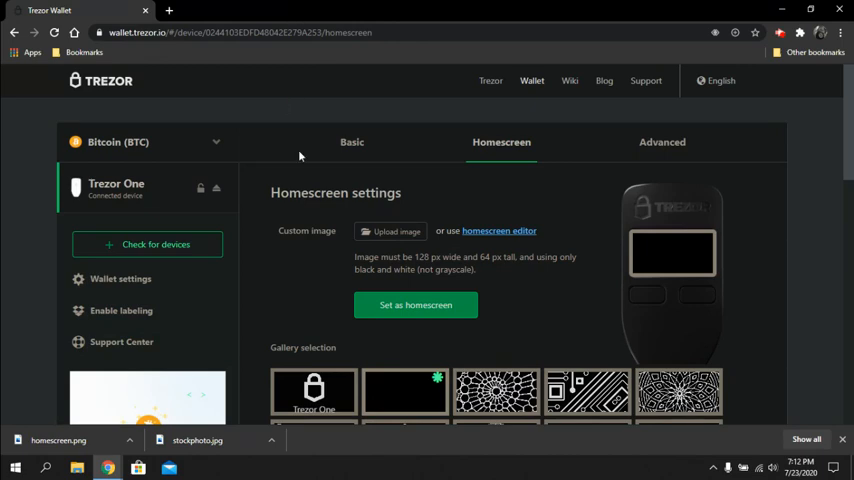
pyautogui.moveTo(348, 258)
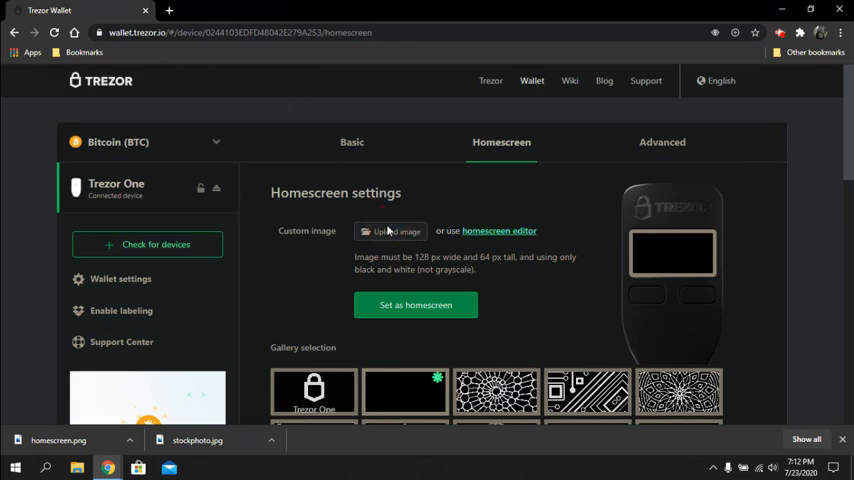
# Upload homescreen.png from Downloads as the Trezor One's custom homescreen image.
pyautogui.click(390, 232)
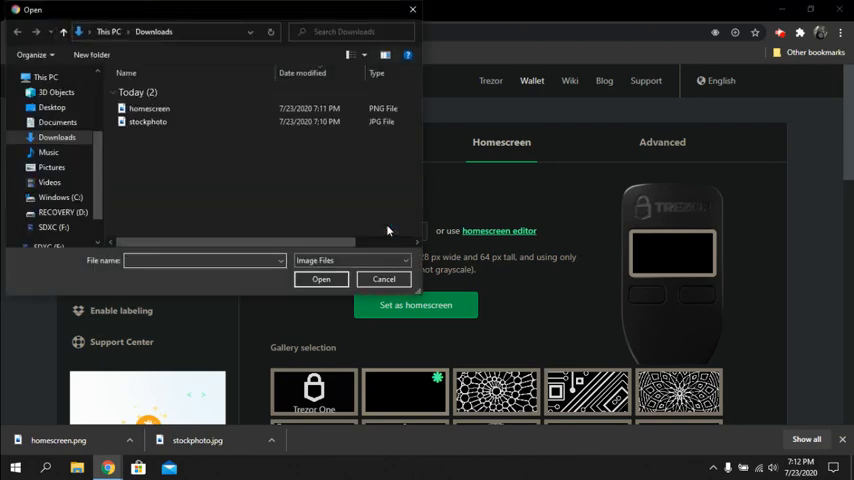
pyautogui.click(150, 108)
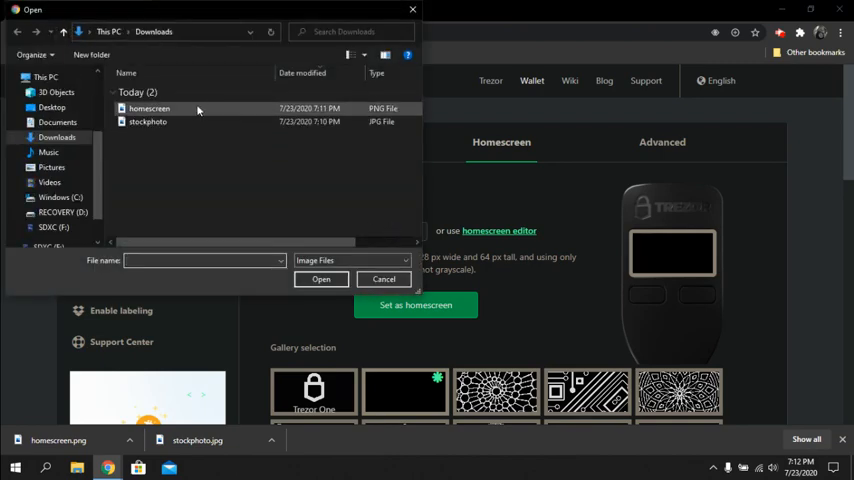
pyautogui.click(148, 108)
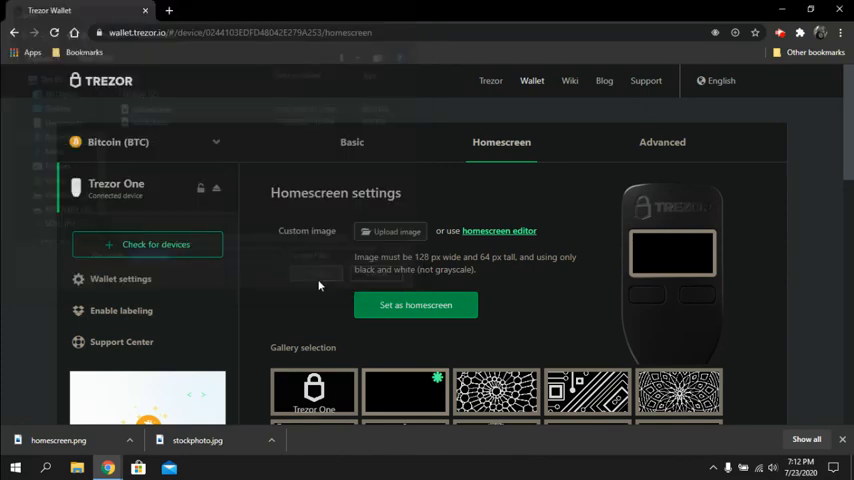
pyautogui.click(404, 390)
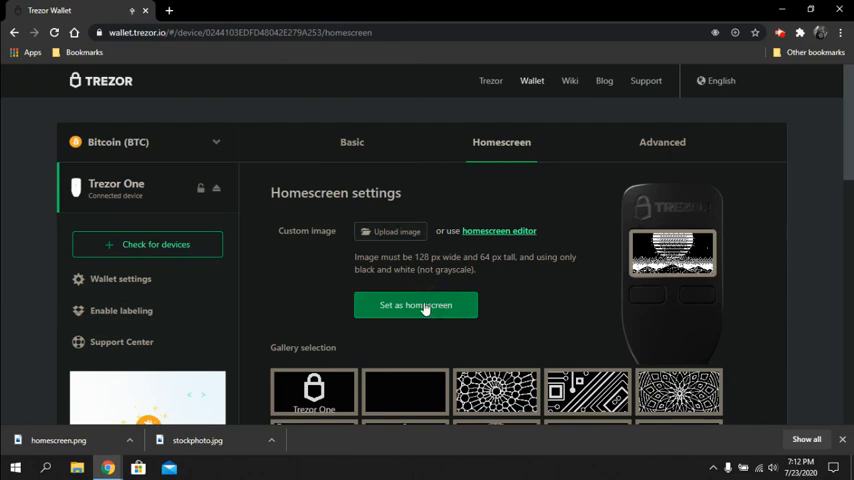
# Send the sunset image to the Trezor One as its new homescreen.
pyautogui.click(416, 304)
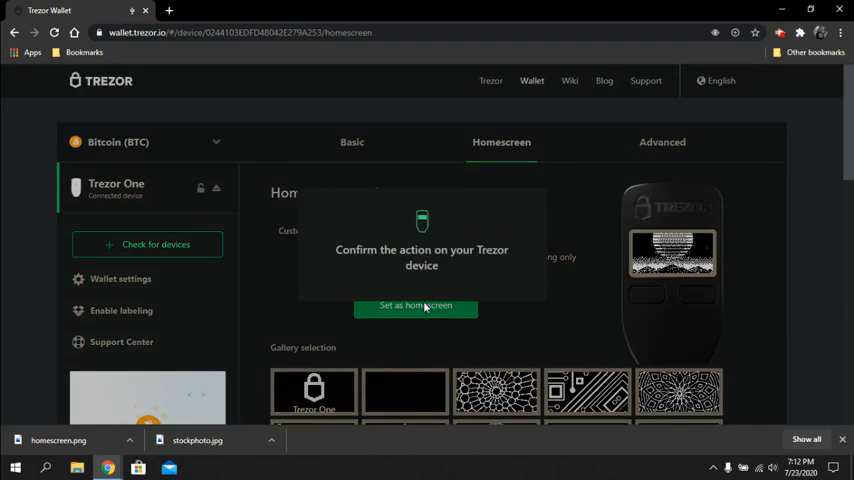